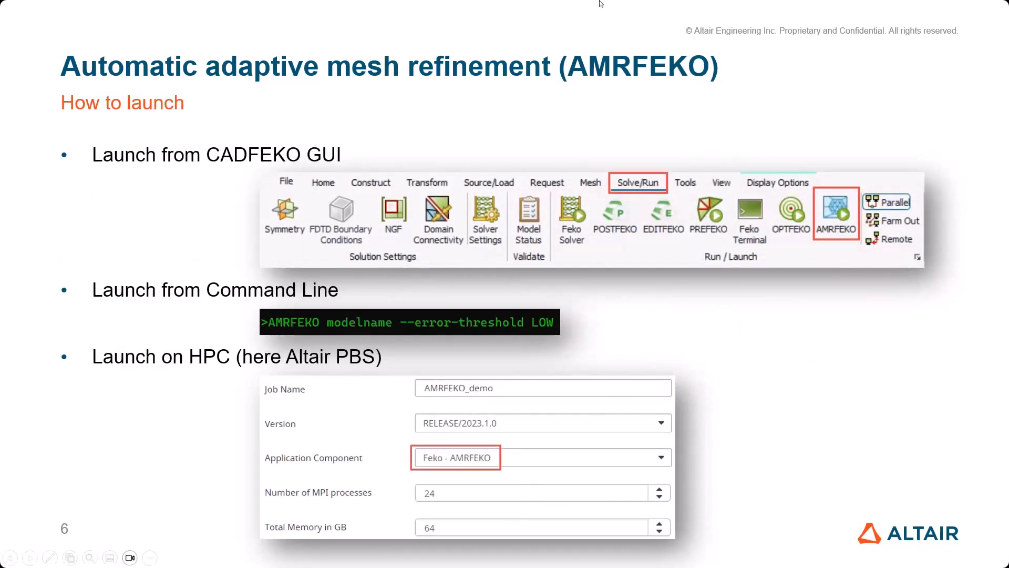
mouse_move(639, 185)
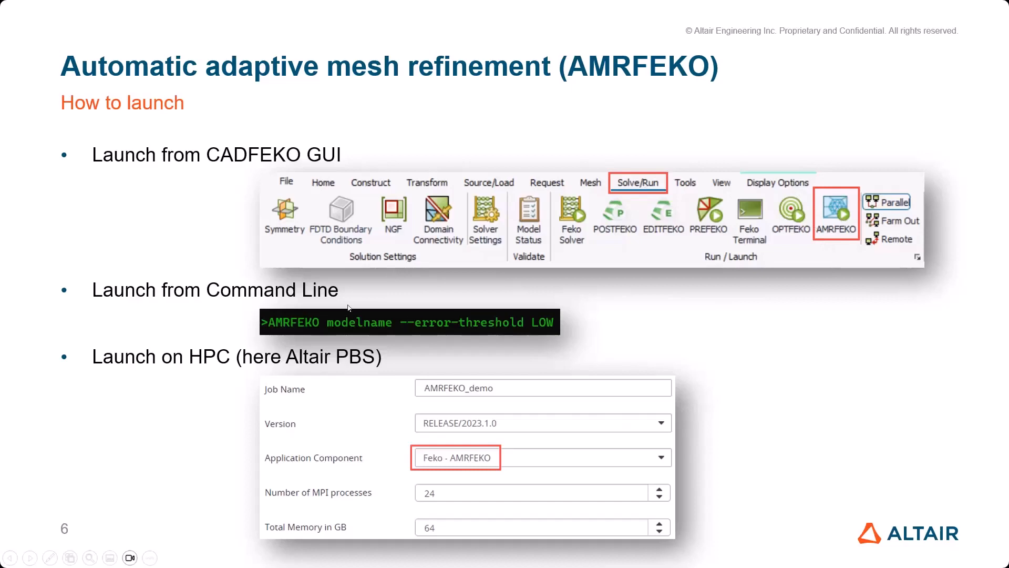
mouse_move(284, 328)
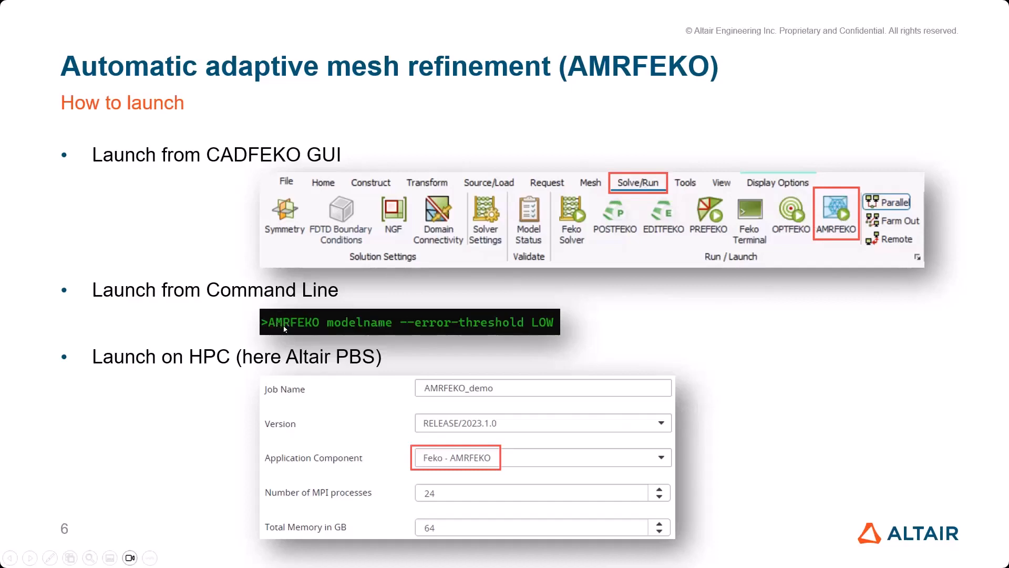
mouse_move(374, 325)
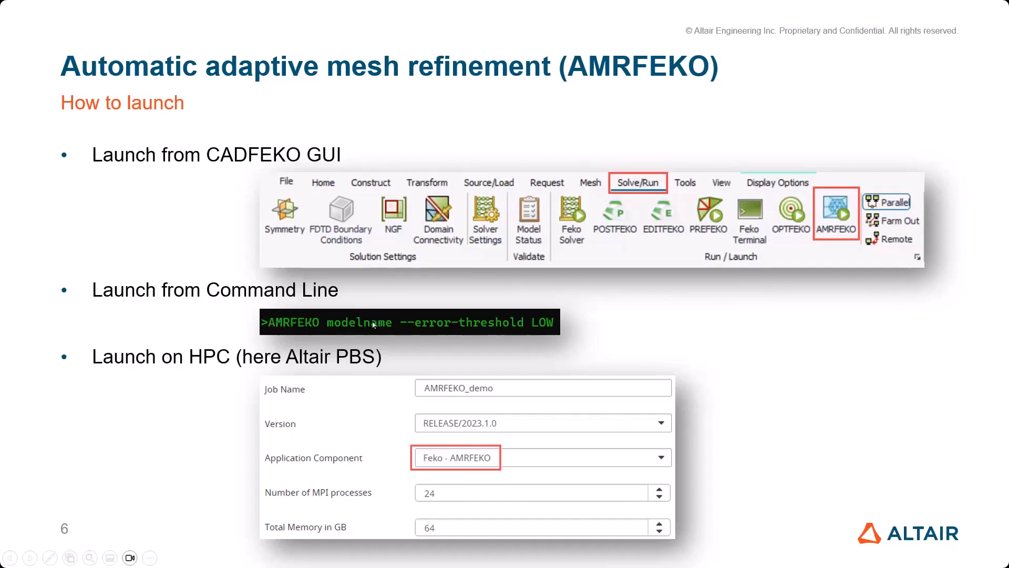
mouse_move(465, 335)
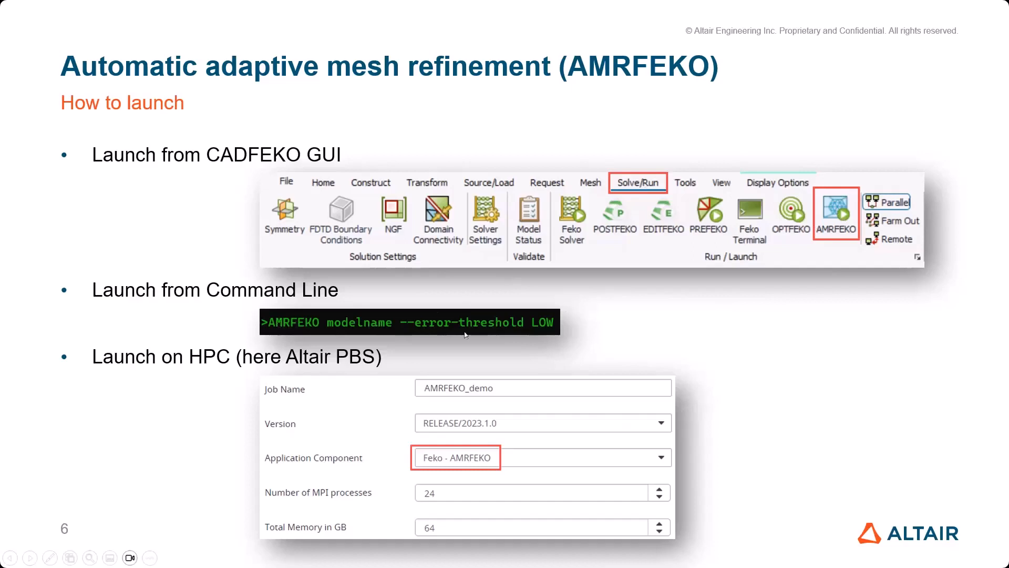
mouse_move(424, 325)
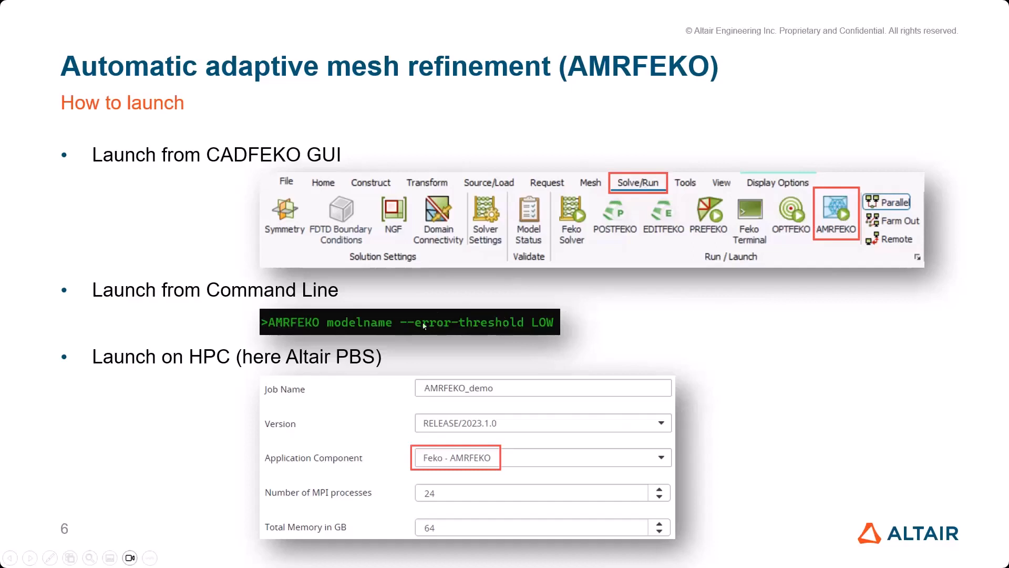
mouse_move(534, 331)
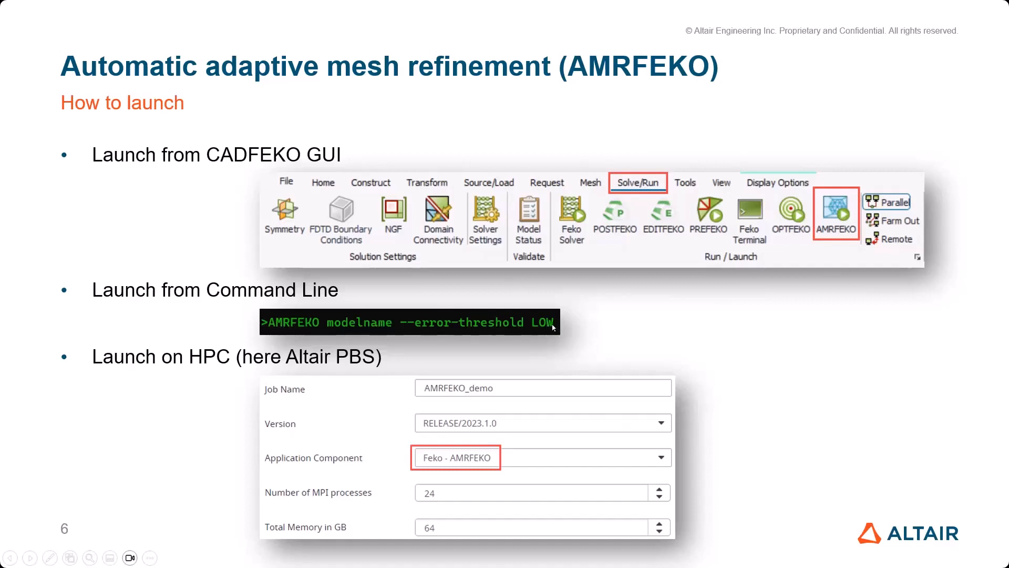
mouse_move(800, 268)
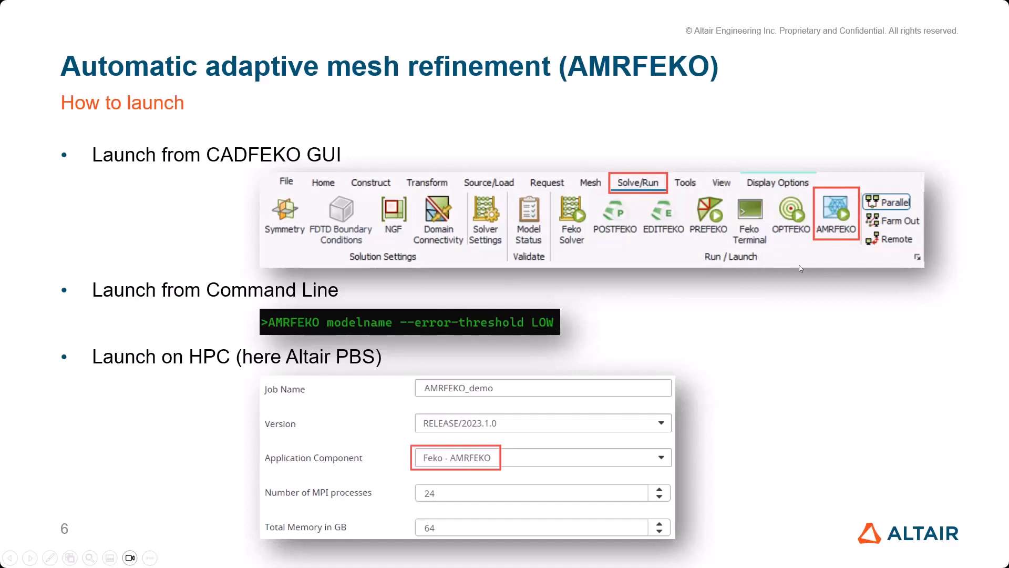
mouse_move(484, 330)
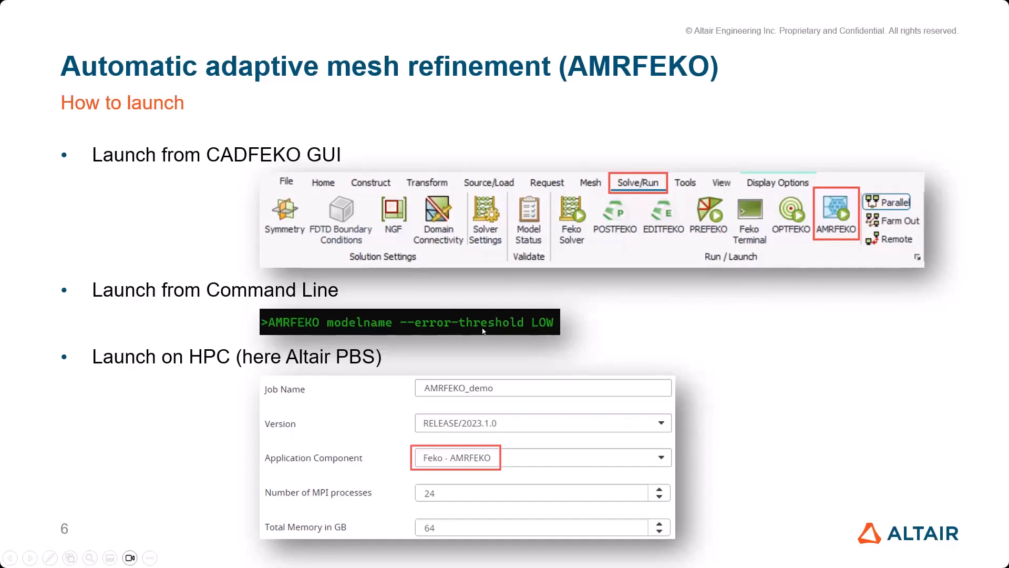
mouse_move(276, 379)
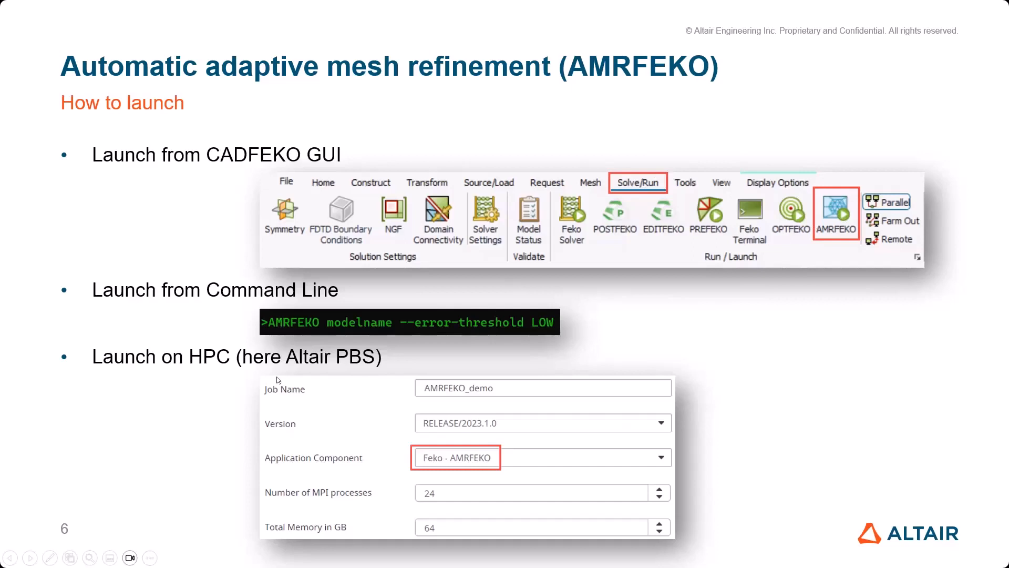
mouse_move(594, 448)
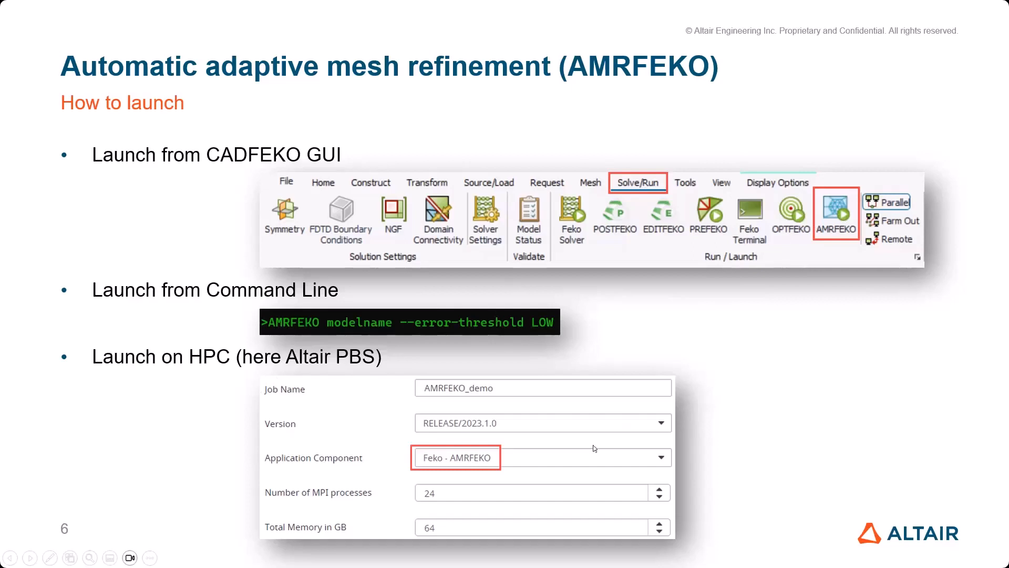
mouse_move(443, 511)
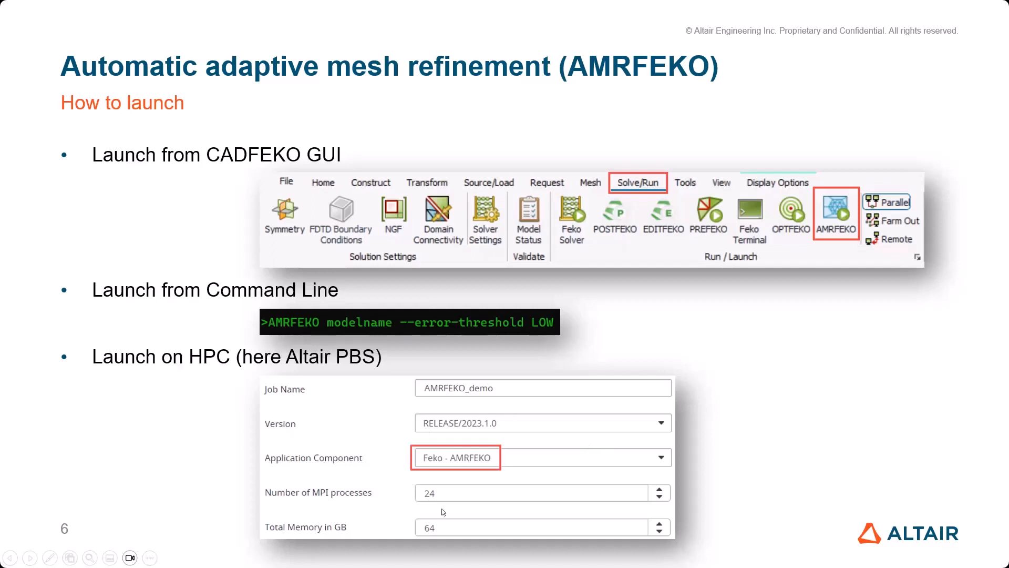
mouse_move(464, 496)
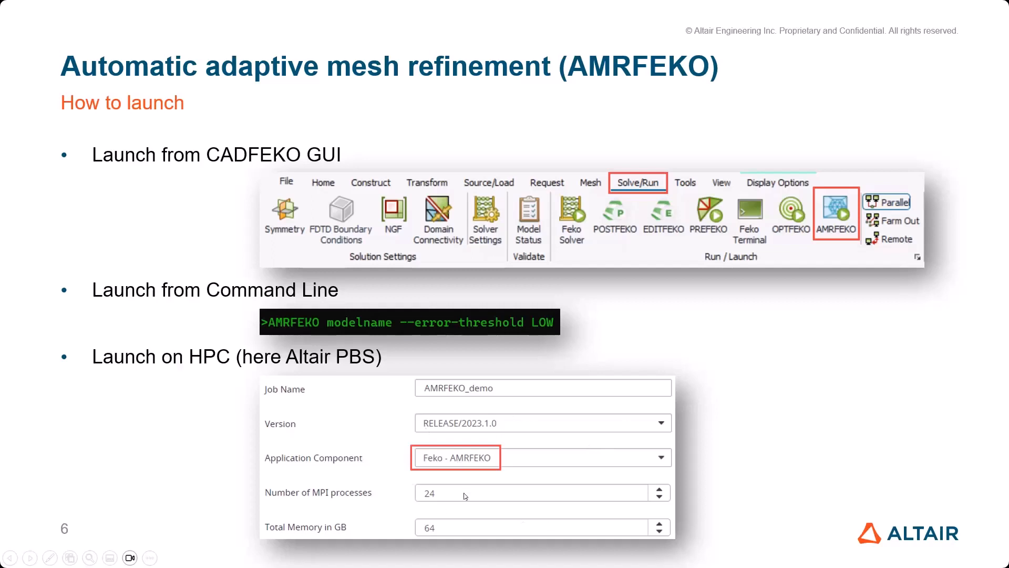
mouse_move(496, 468)
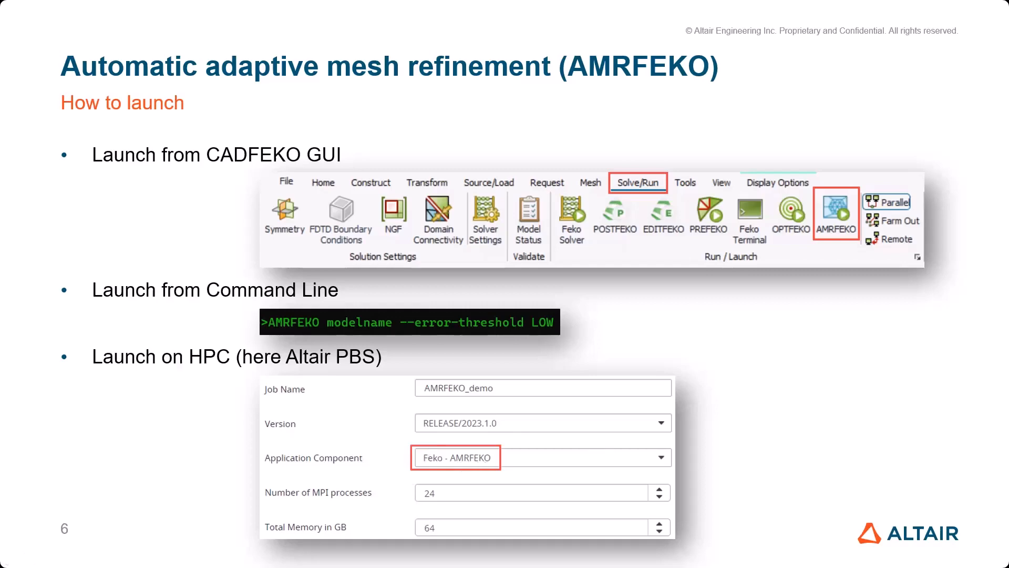
Advance the slideshow to slide 7 on additional AMRFEKO launch settings
key(Right)
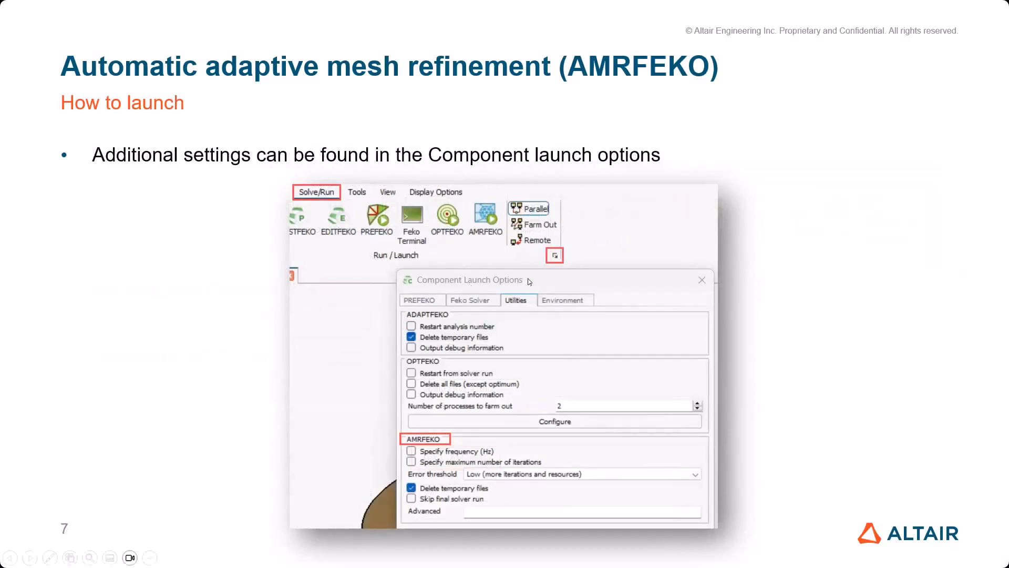
mouse_move(490, 273)
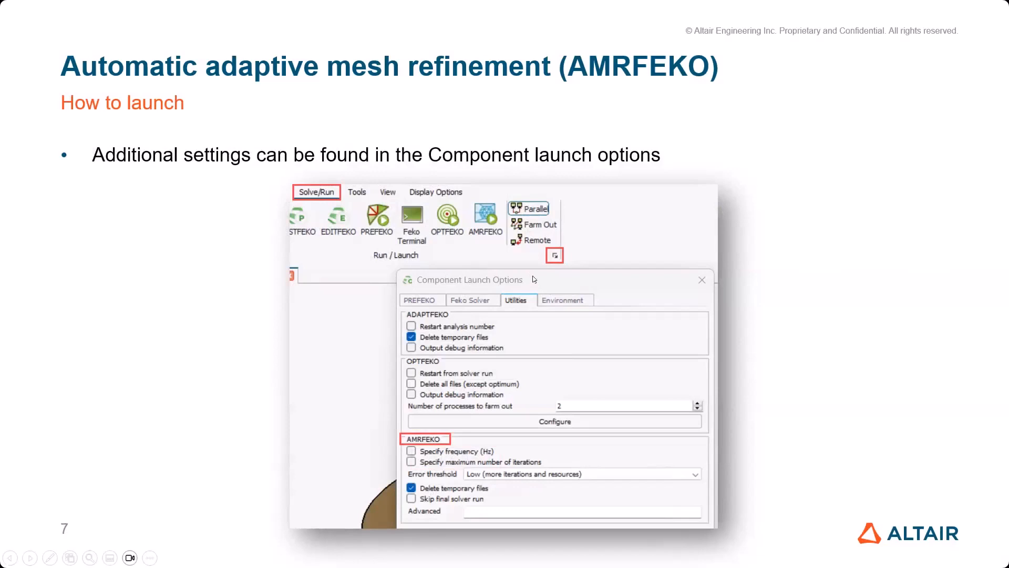
mouse_move(559, 265)
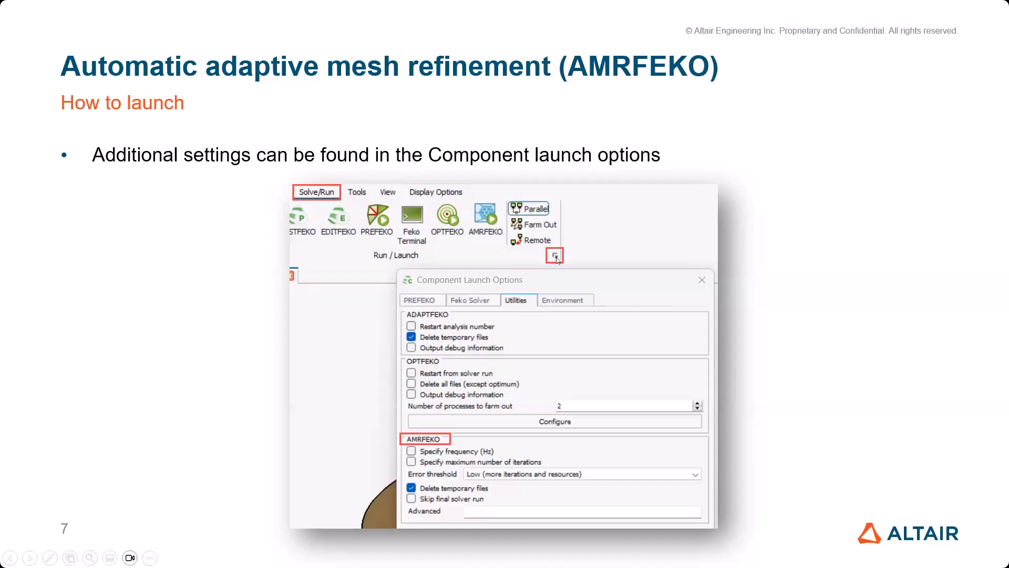
mouse_move(572, 280)
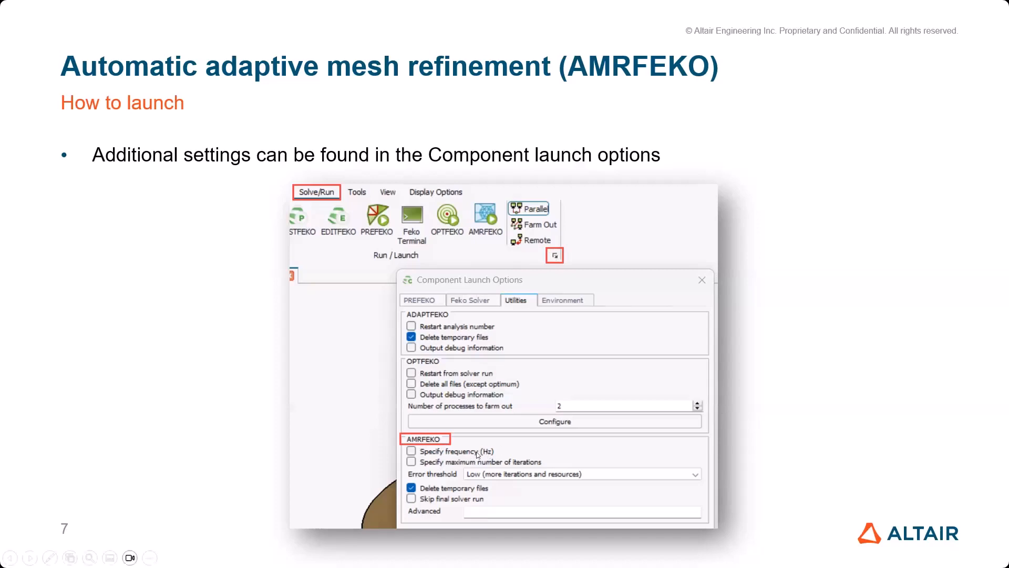
mouse_move(534, 463)
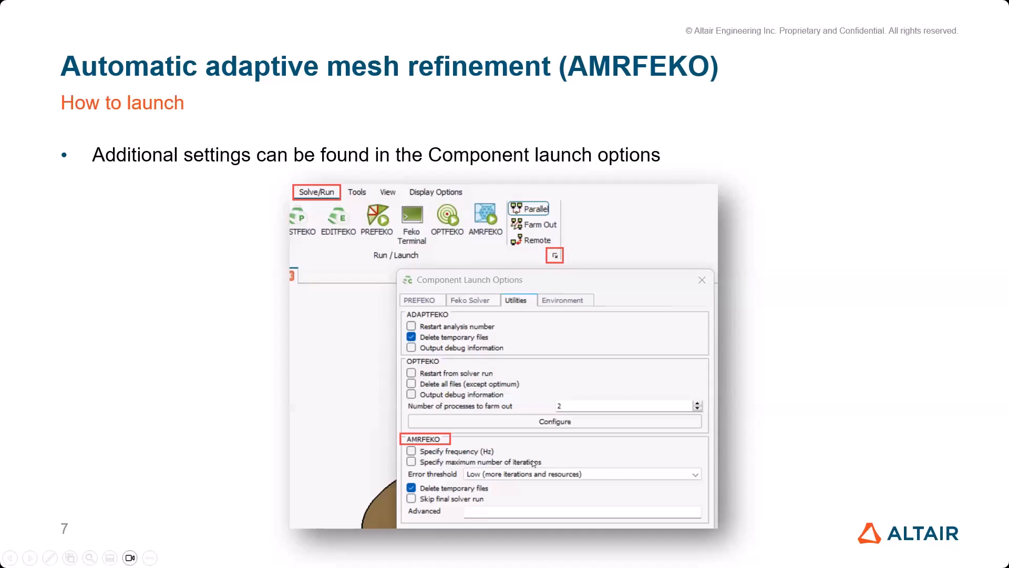
mouse_move(533, 462)
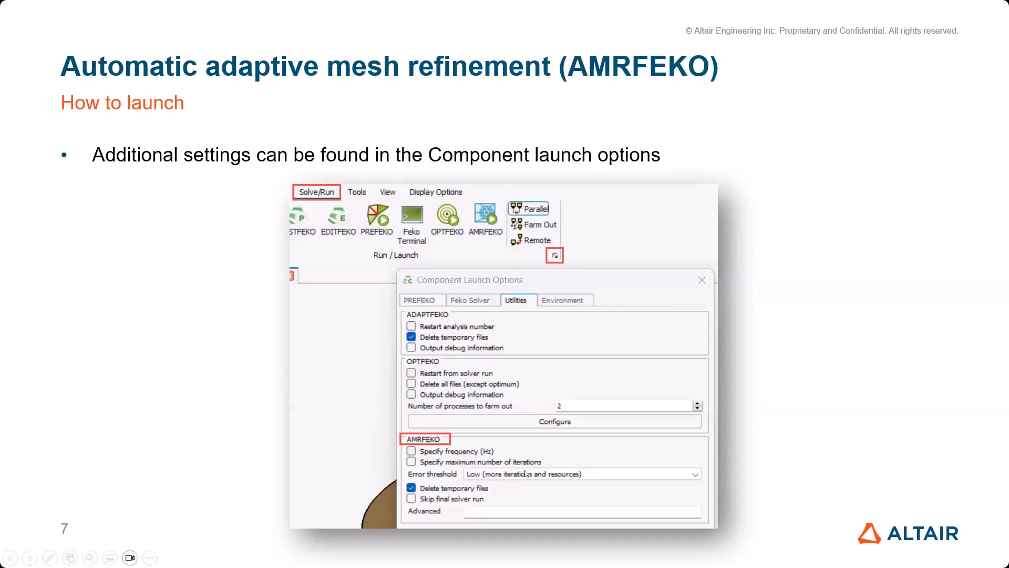
mouse_move(610, 477)
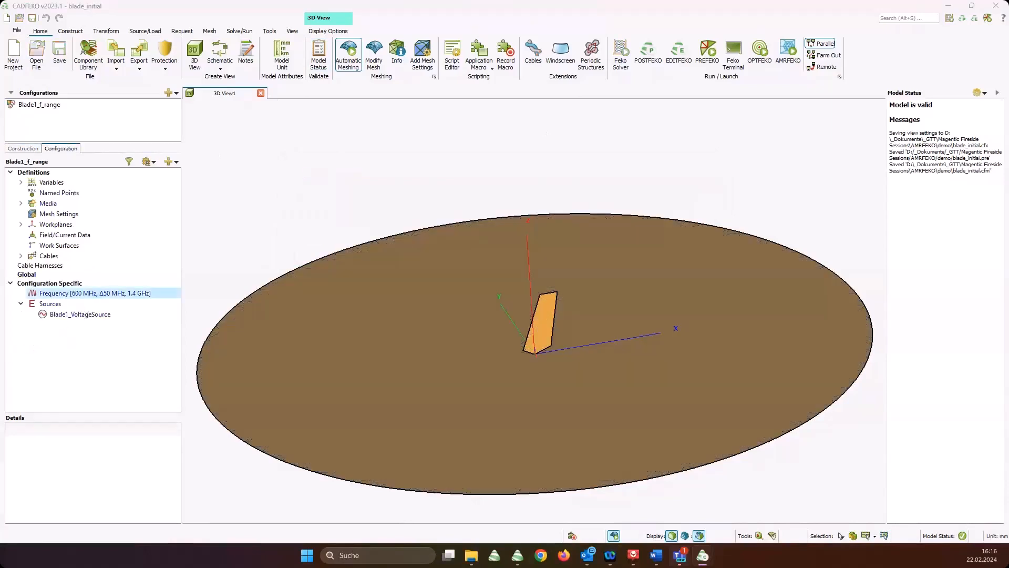
Review the solution frequency settings and model variables (fmin 600e6, fmax 1400e6) without changes
double_click(95, 292)
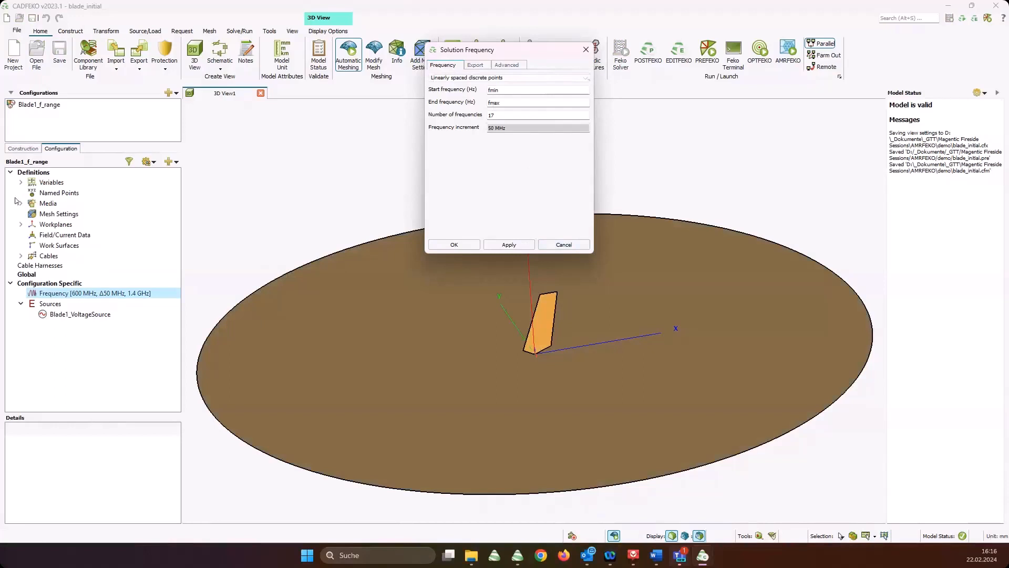
click(20, 182)
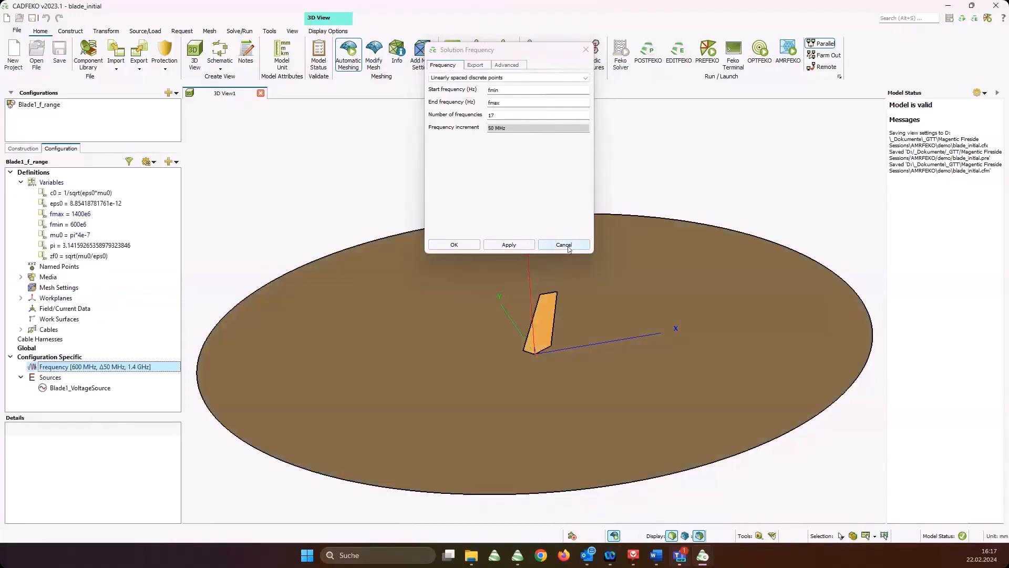
click(564, 244)
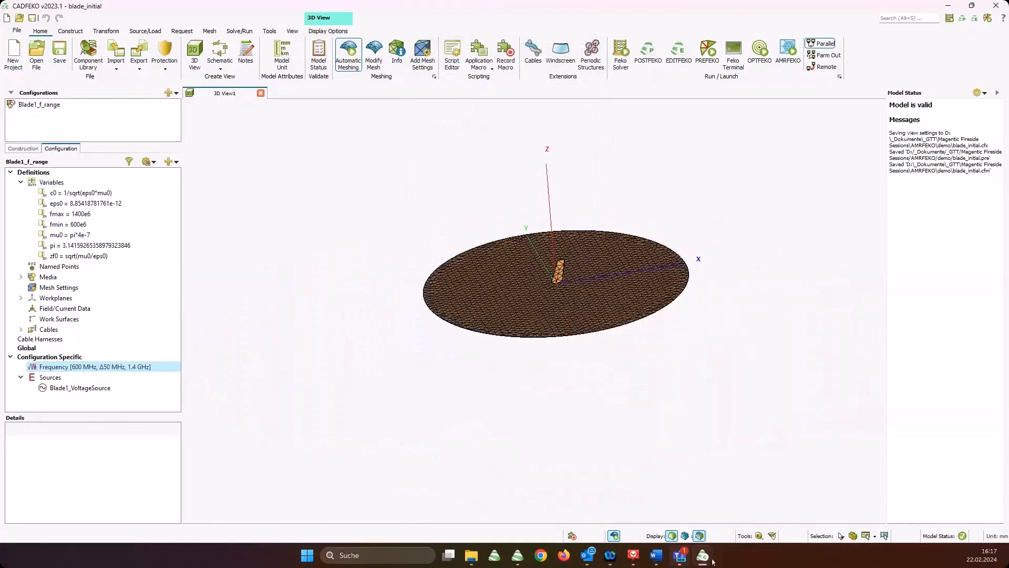
click(620, 49)
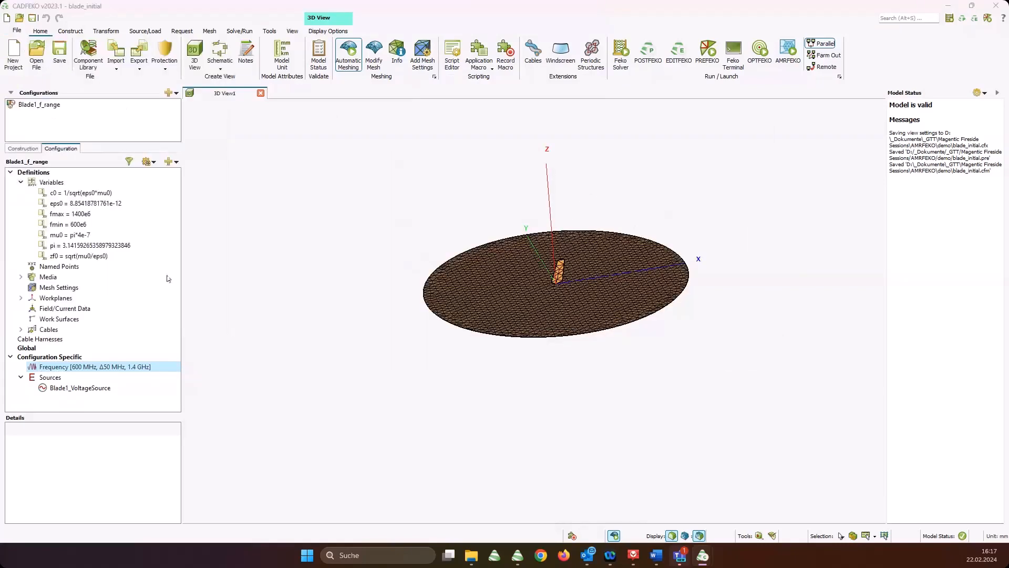
mouse_move(271, 190)
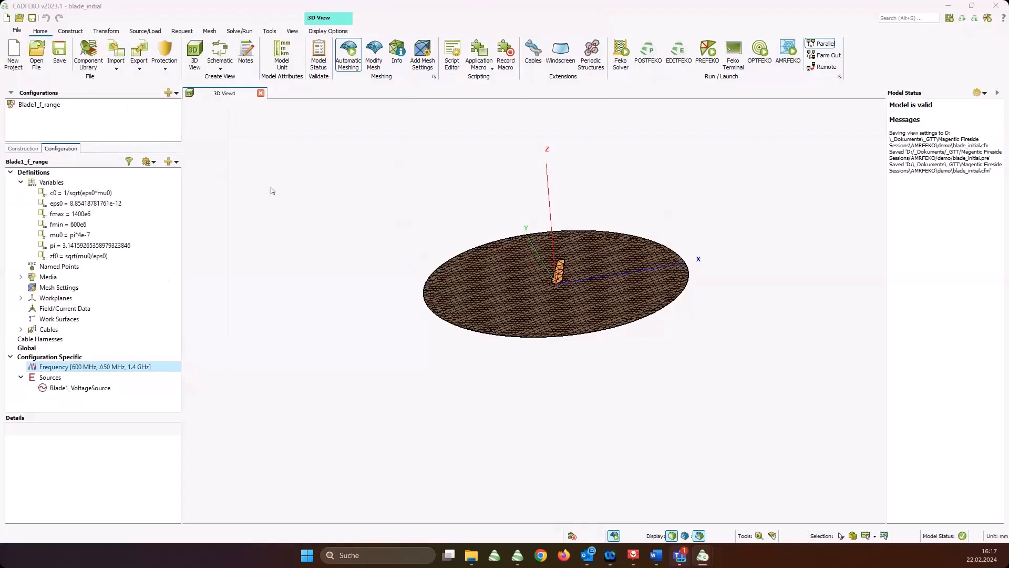
Save a copy of the model as blade_AMRFEKO in the demo folder
click(59, 50)
text(blade_AMRFEKO)
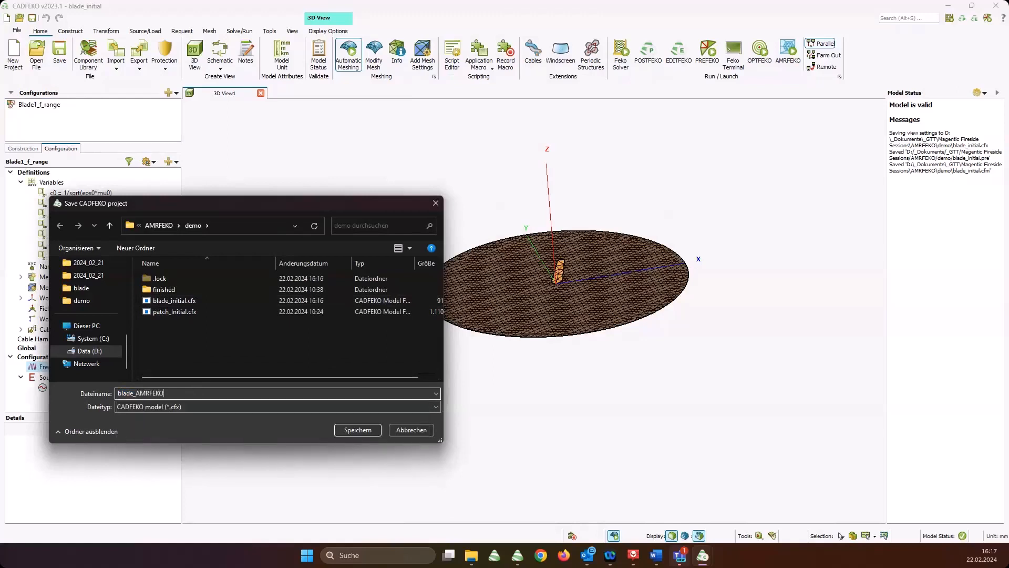
click(358, 429)
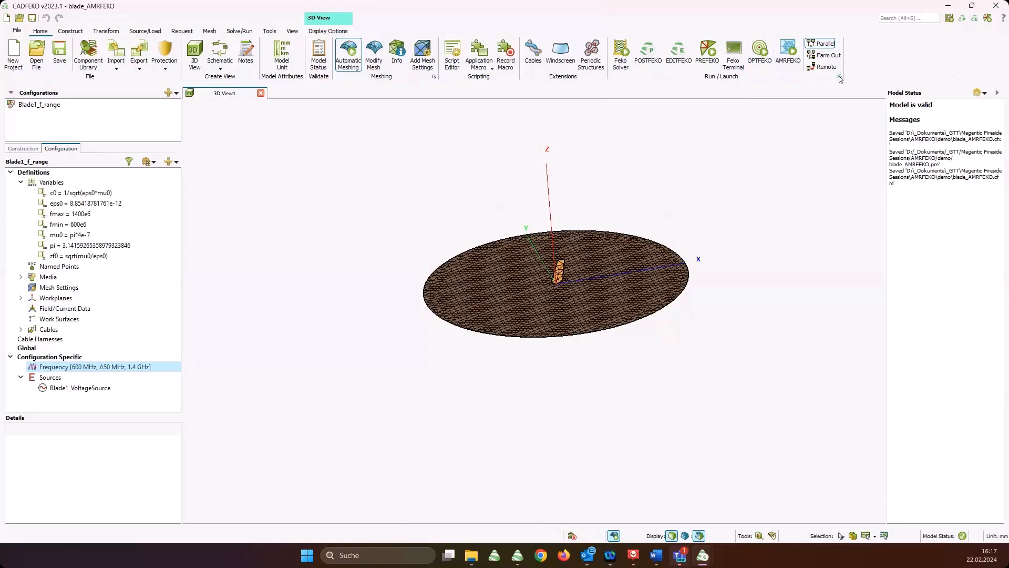
mouse_move(838, 77)
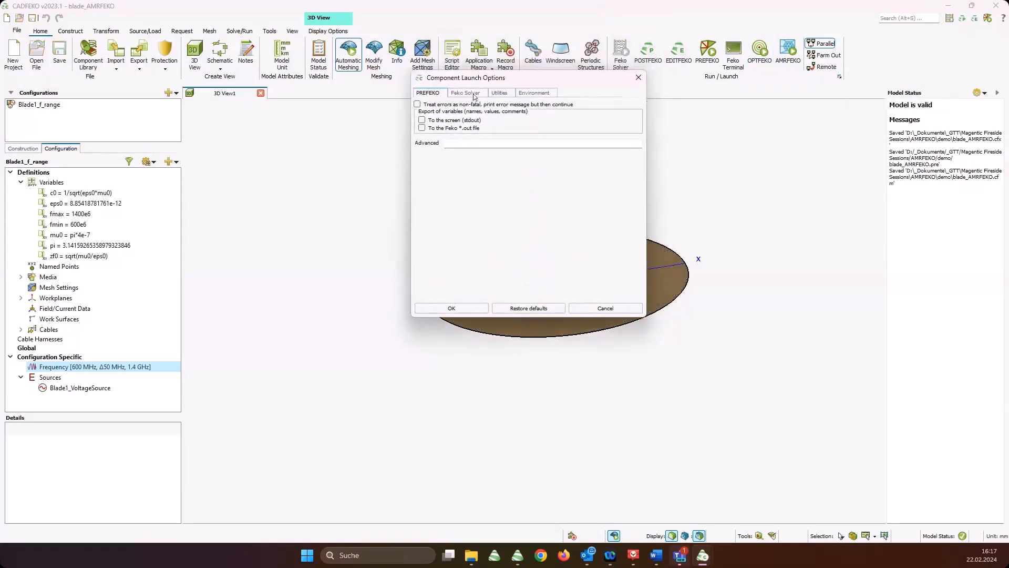
Set the AMRFEKO error threshold to Low under Utilities and confirm the launch options
click(501, 92)
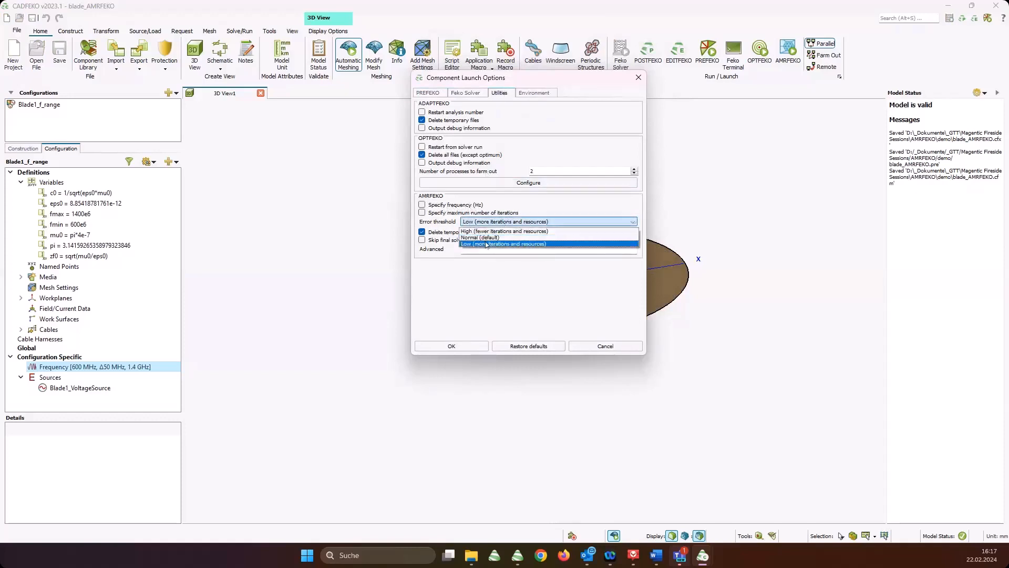
click(503, 244)
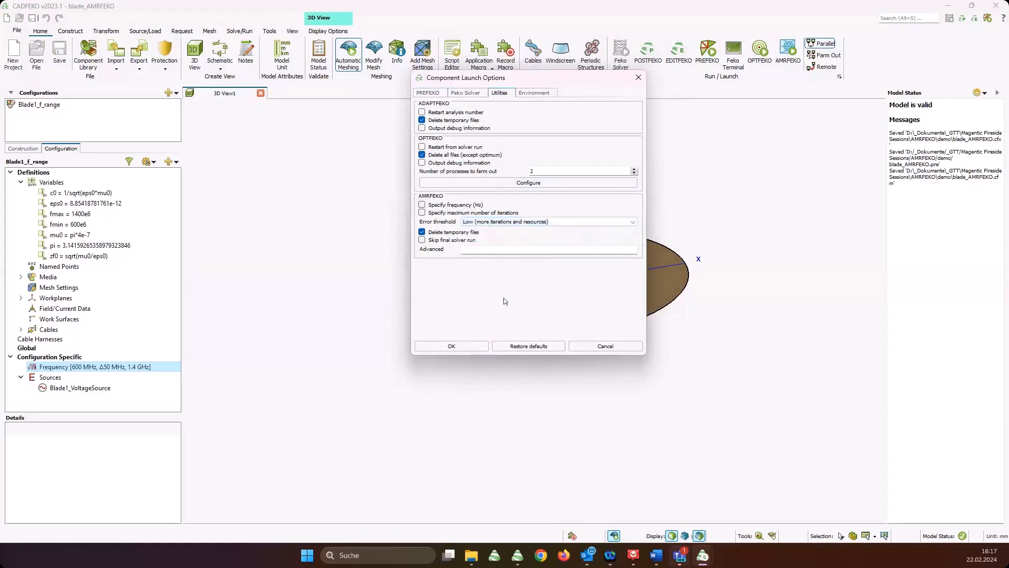
mouse_move(474, 347)
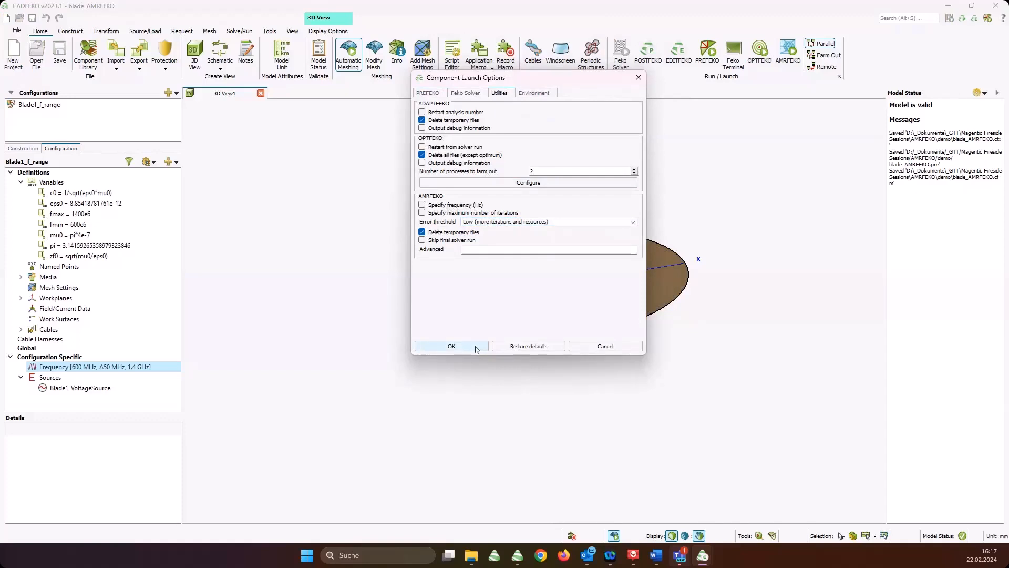
click(452, 346)
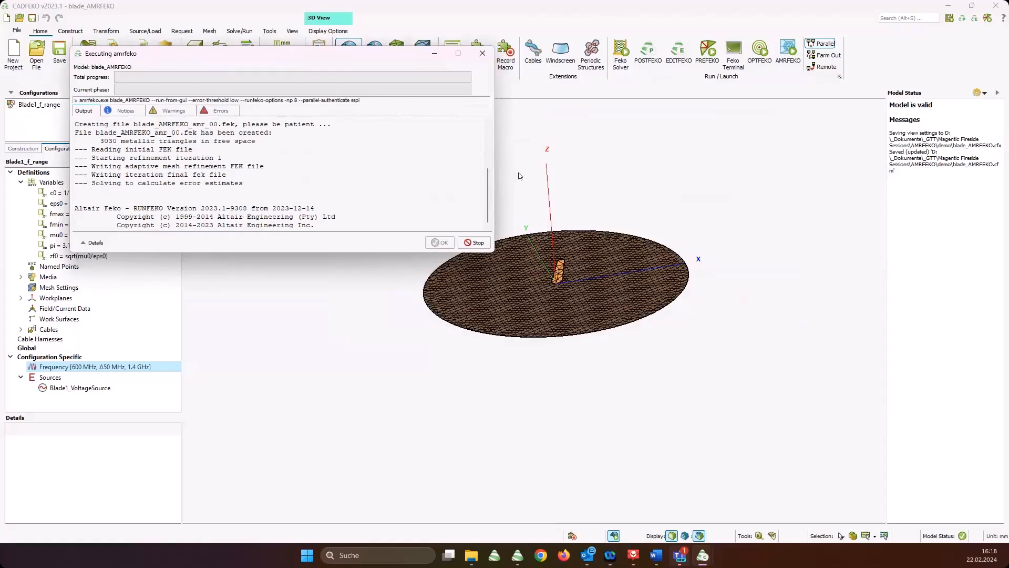
mouse_move(364, 5)
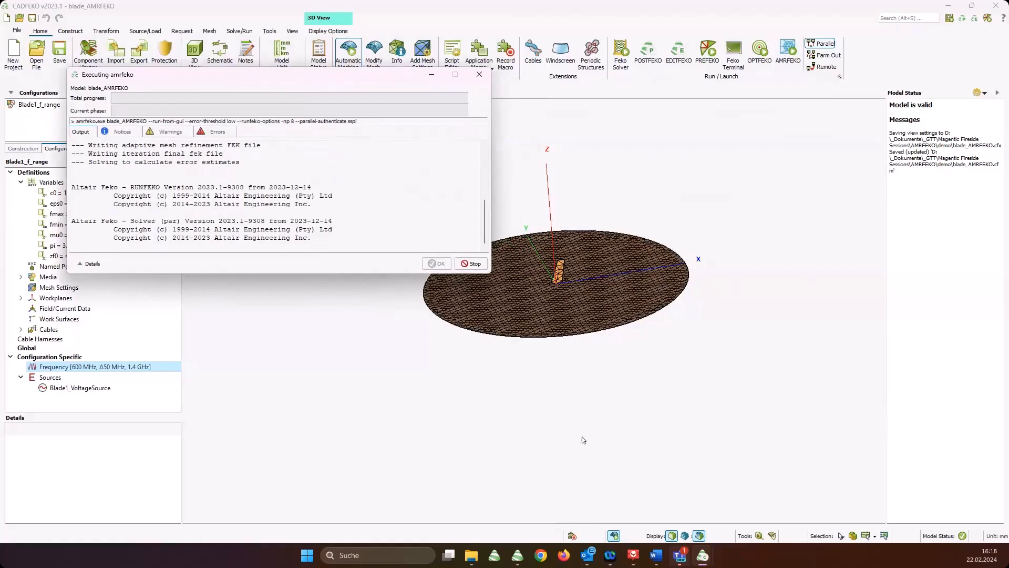
mouse_move(707, 419)
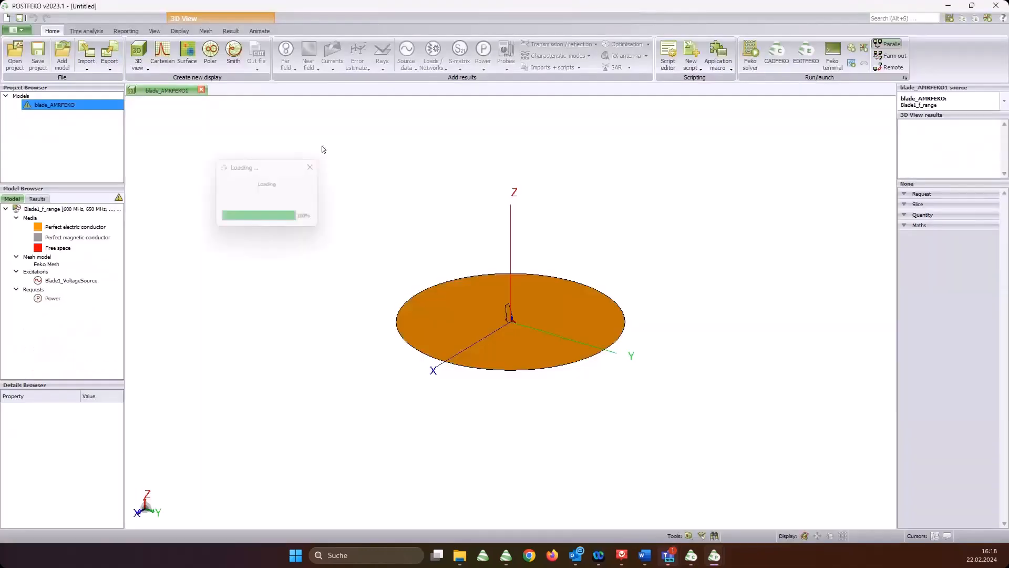
Switch the loaded results to blade_initial and add a new empty Cartesian graph
right_click(50, 104)
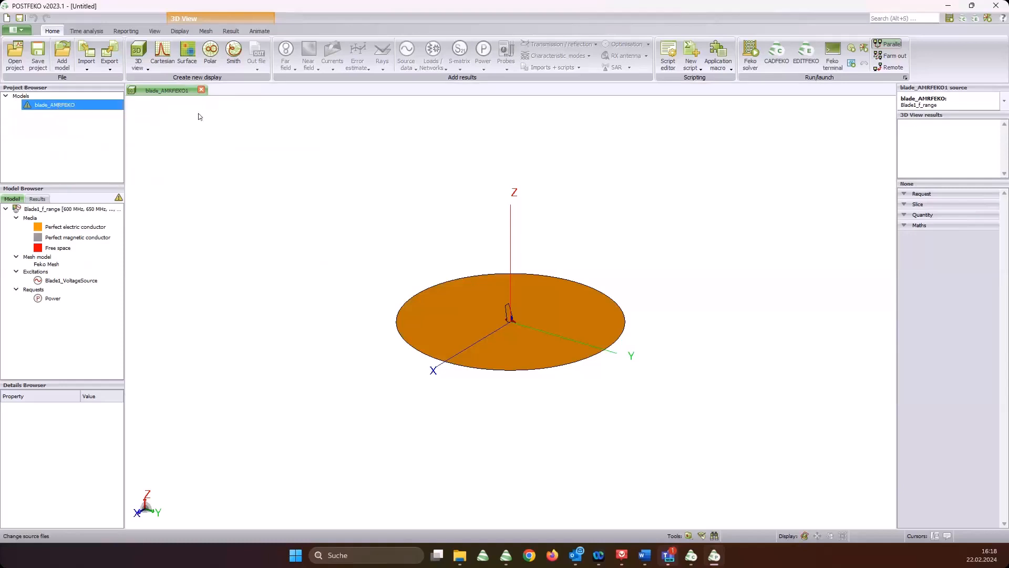
mouse_move(154, 164)
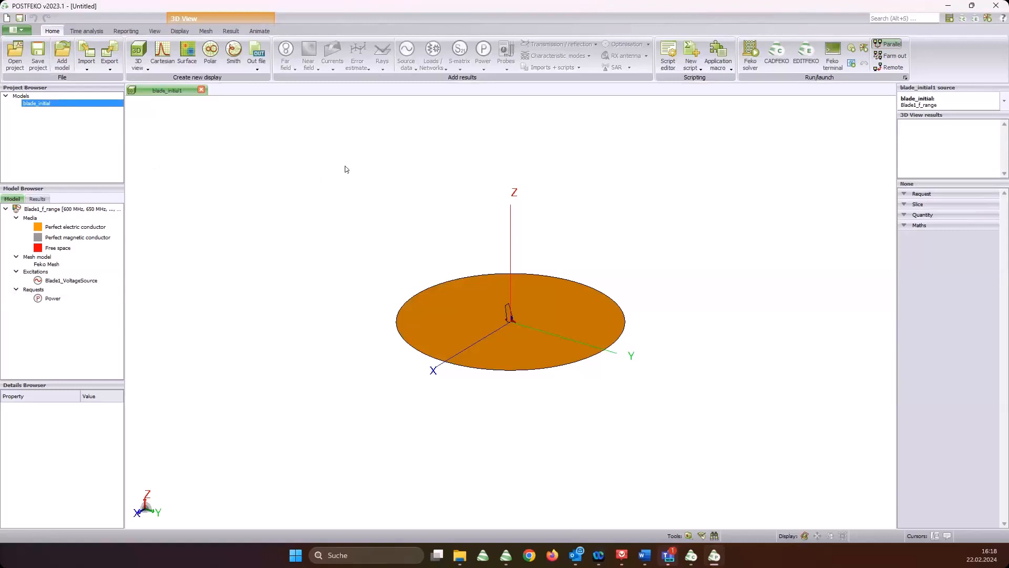
click(162, 53)
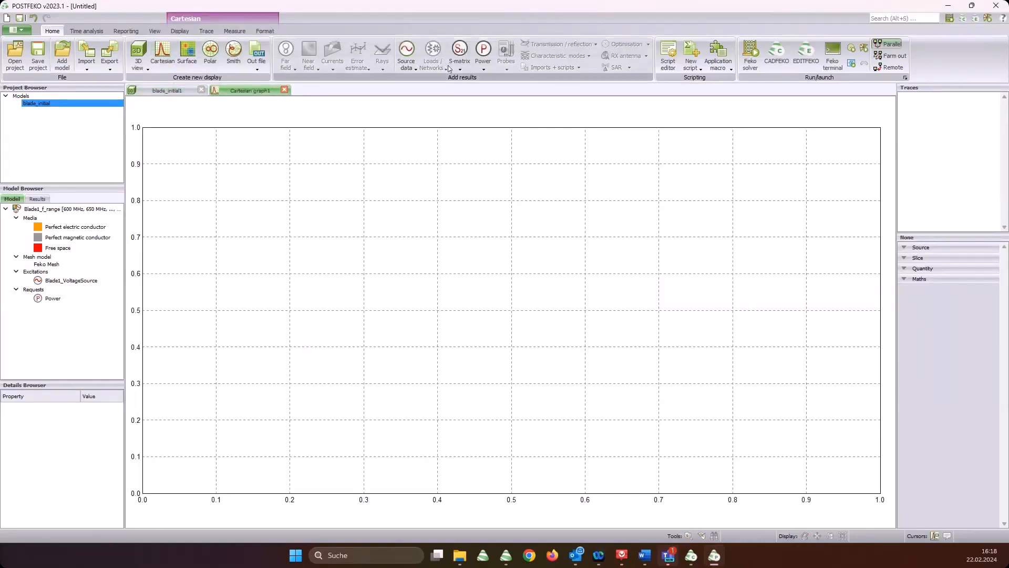
Plot the Blade1_VoltageSource reflection coefficient against frequency in dB
click(405, 49)
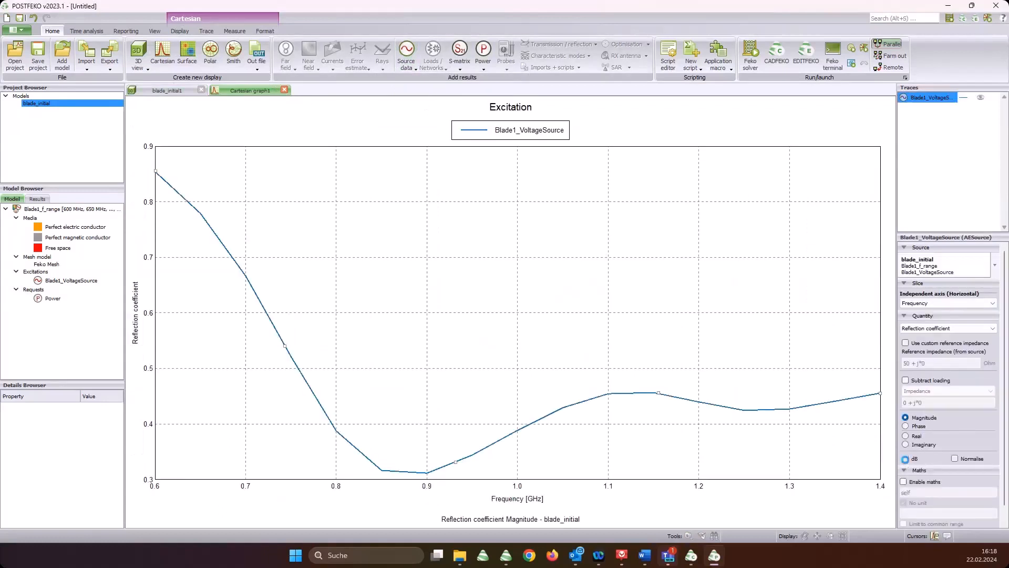
click(904, 458)
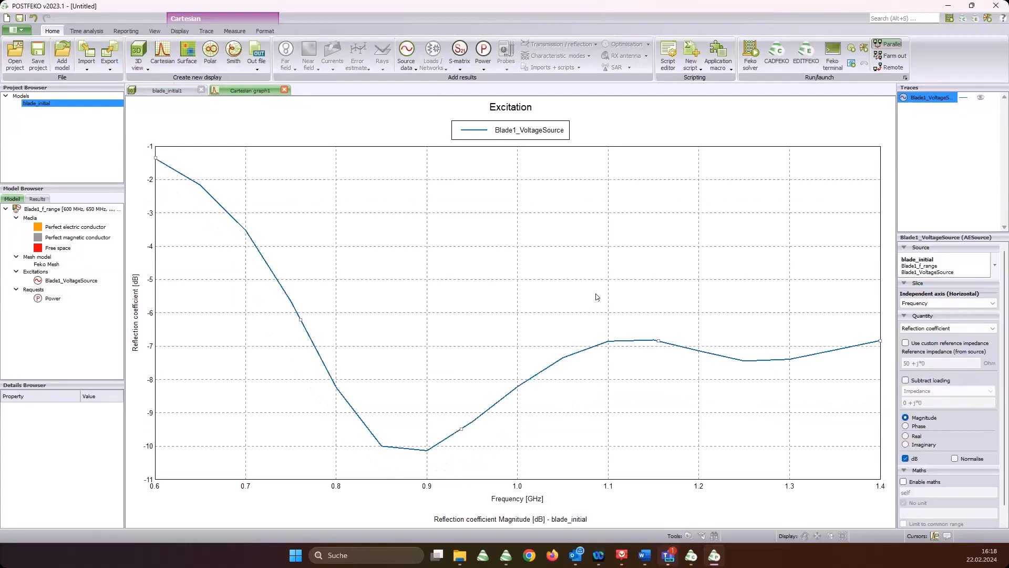
mouse_move(790, 170)
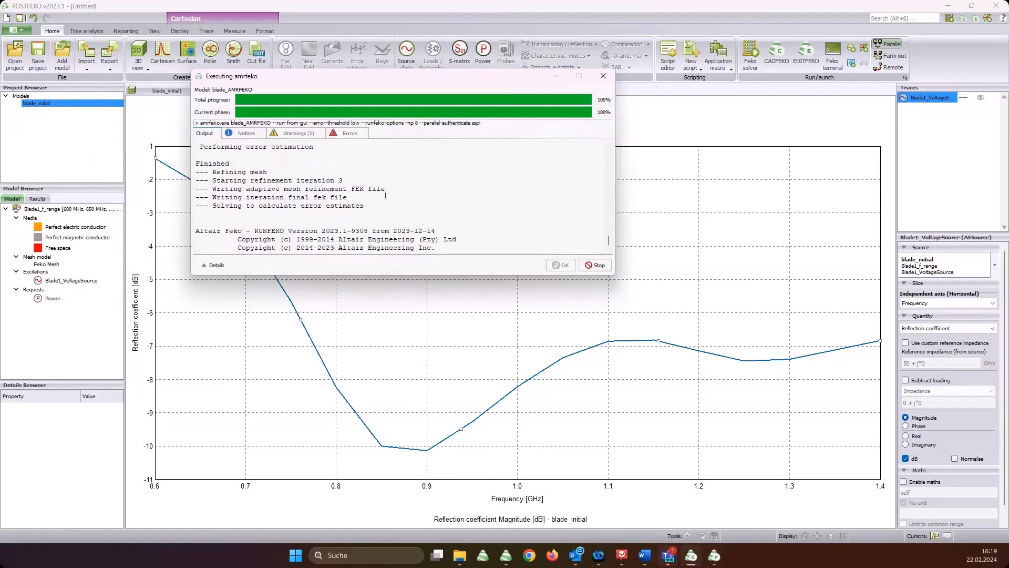
Read the finished AMRFEKO run log, which reached refinement iteration 3
double_click(271, 181)
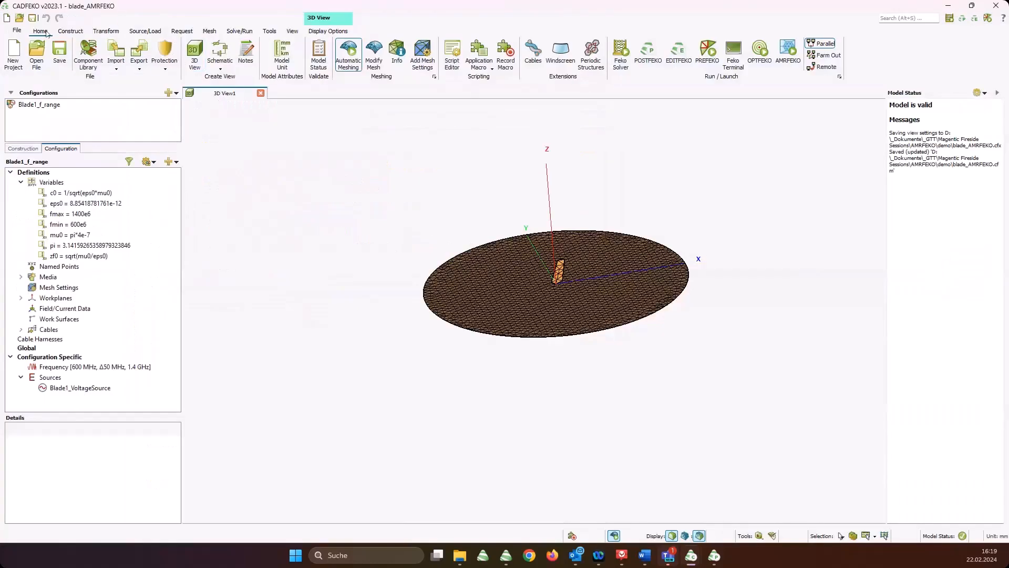
Load the patch_Initial.cfx model from the saved files
click(36, 62)
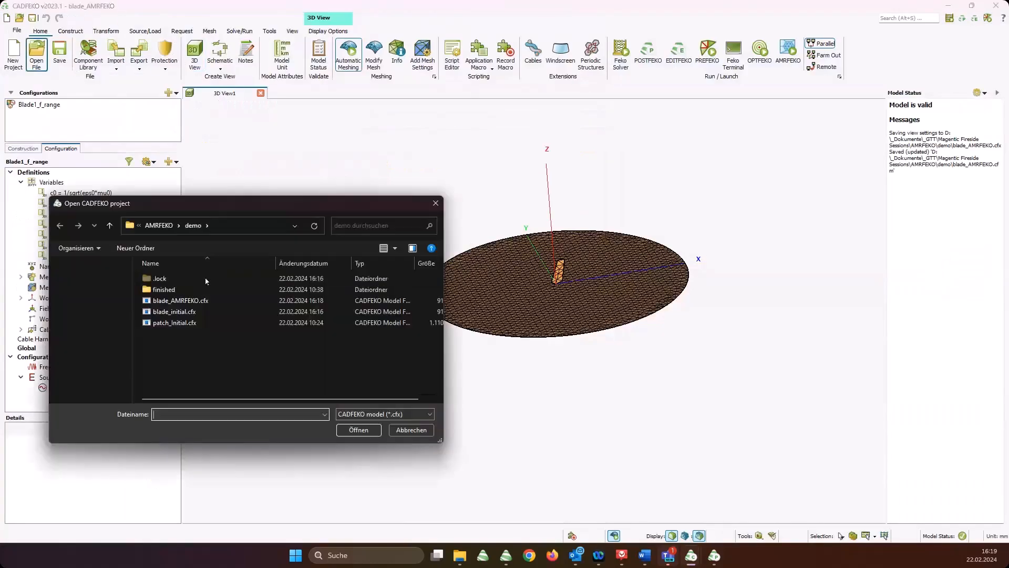
click(175, 323)
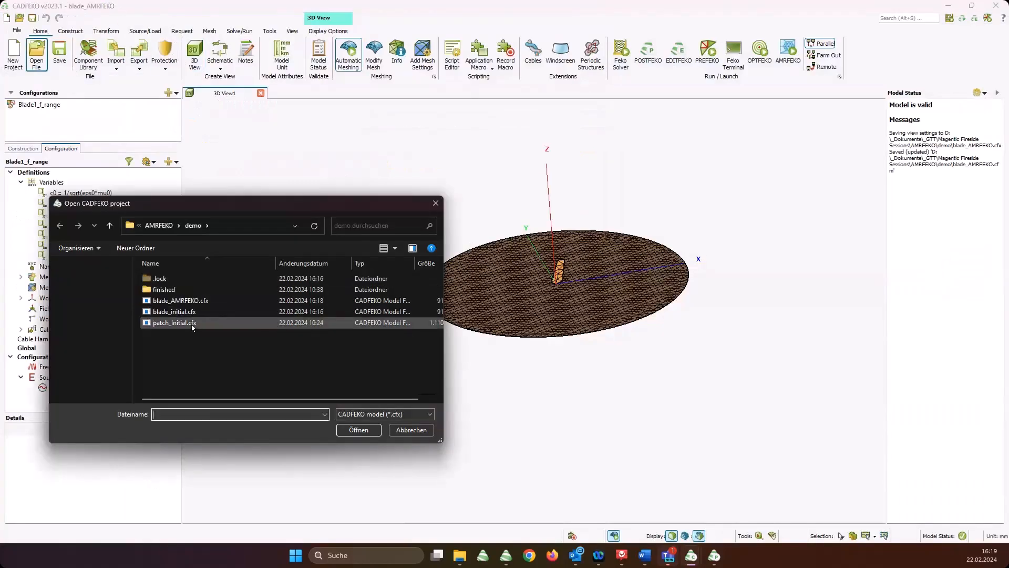
double_click(175, 323)
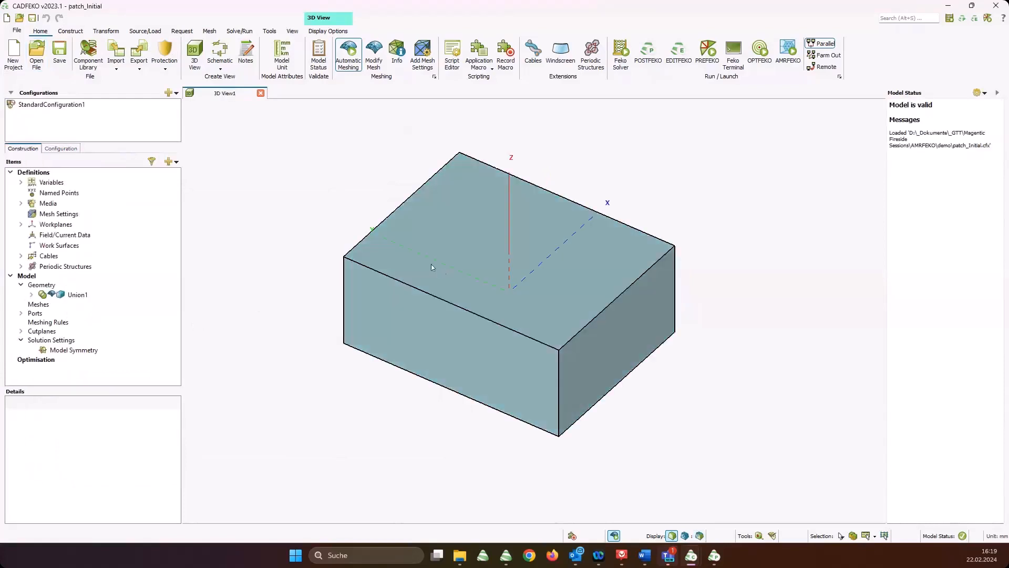
Load the blade_initial.cfx model in its place
click(36, 63)
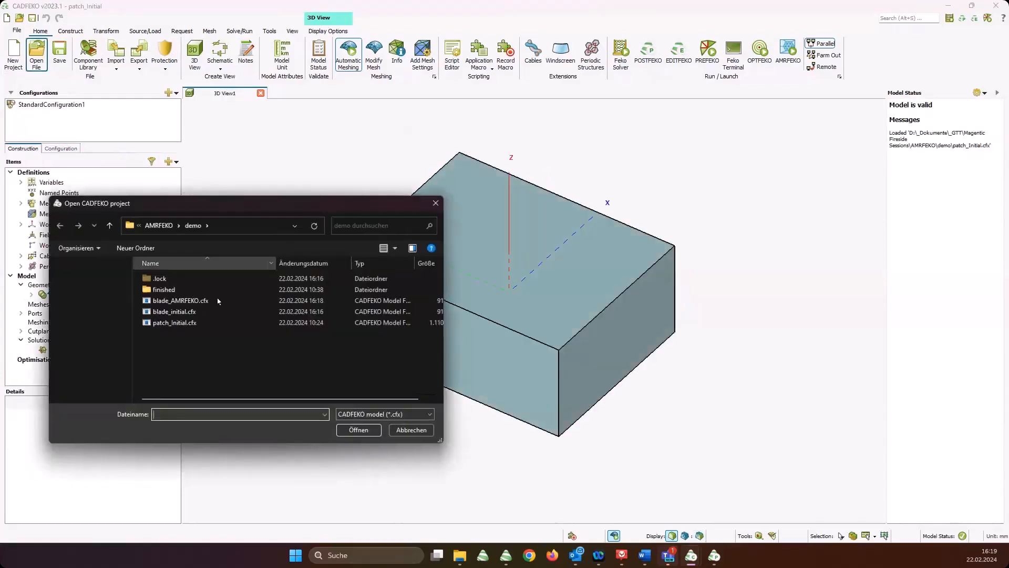
click(174, 311)
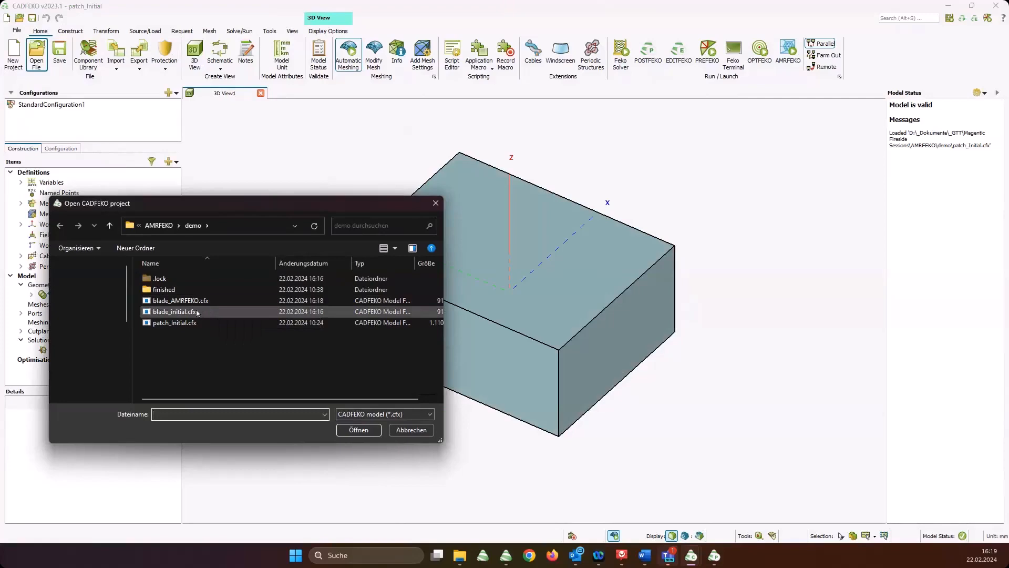
double_click(173, 311)
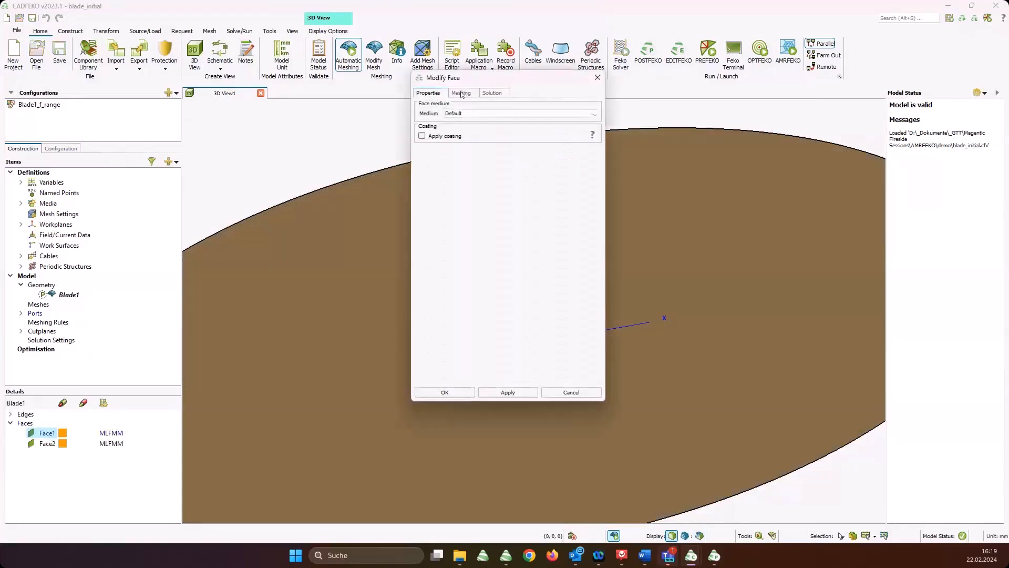
Adjust the meshing settings of the blade's Face1 in the Modify Face dialog
click(462, 93)
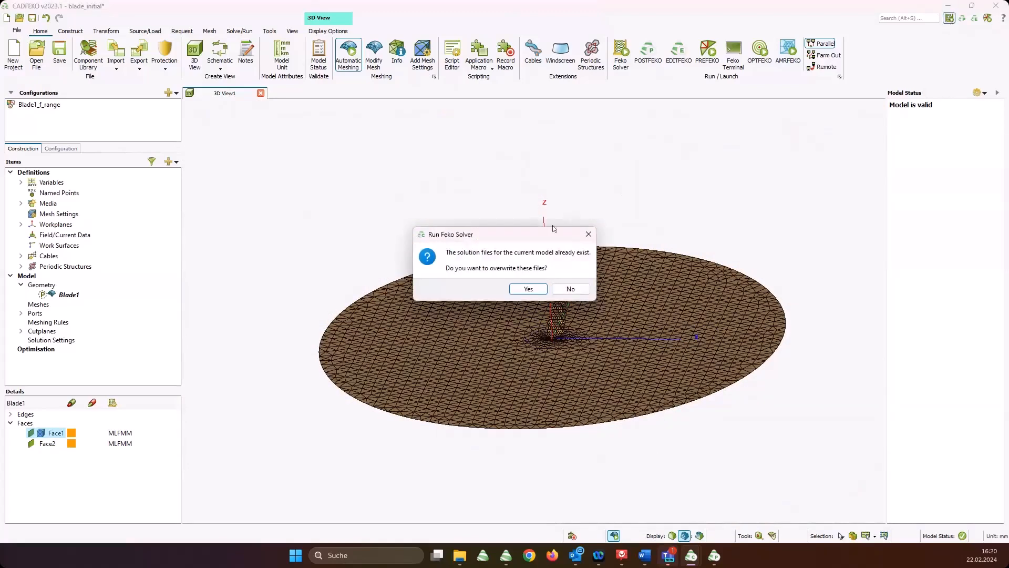
Re-solve blade_initial, overwriting existing solution files and saving the model changes
click(528, 288)
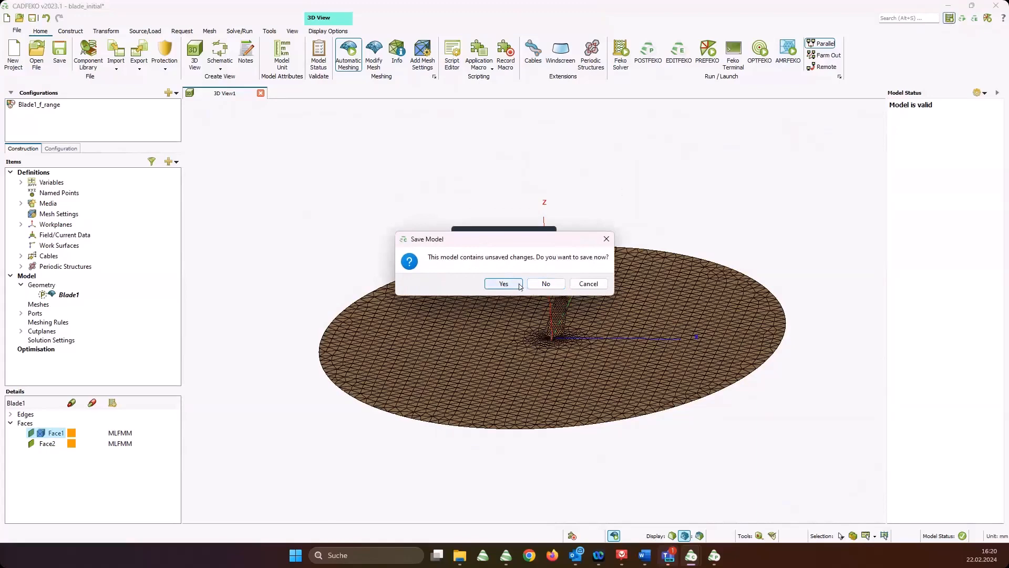
click(504, 284)
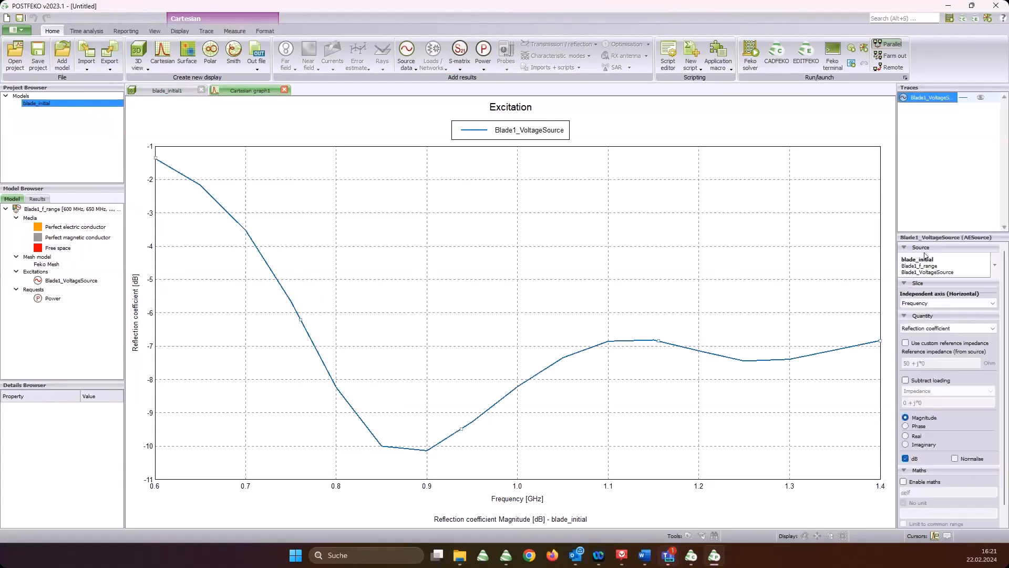
Untick dB, add blade_very_fine.fek and overlay its reflection coefficient magnitude, dismissing the warnings
click(905, 459)
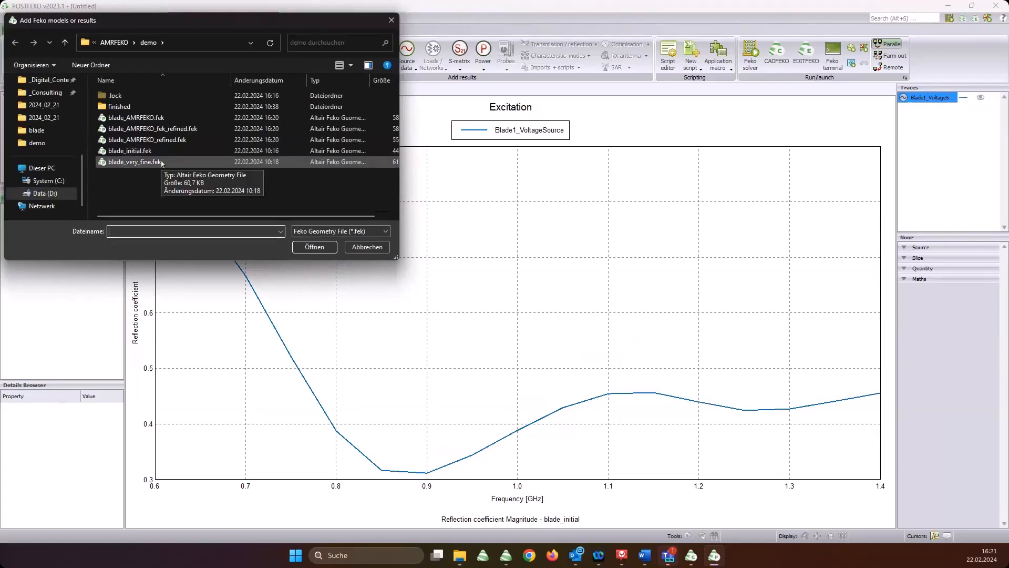
click(130, 162)
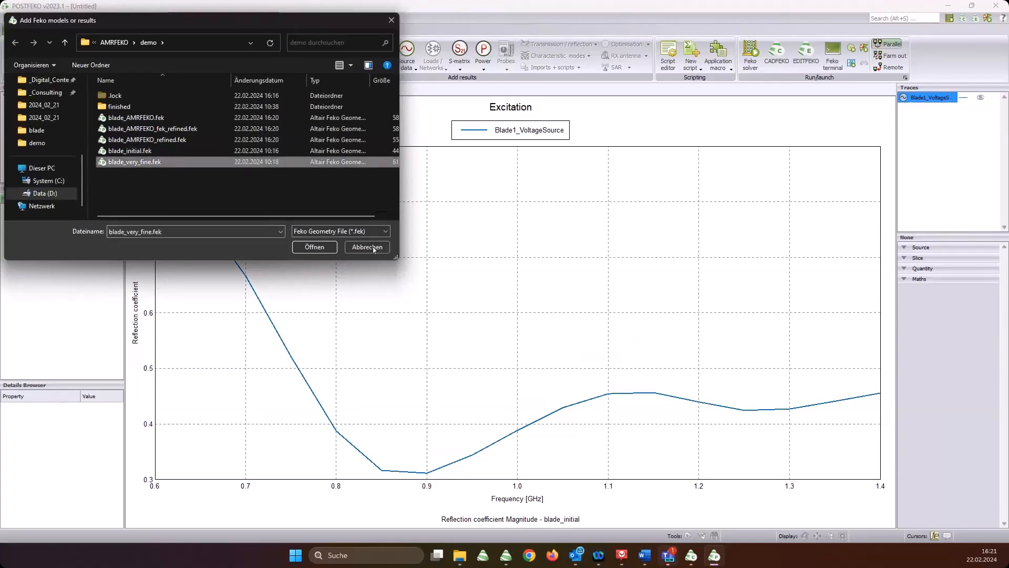
click(314, 246)
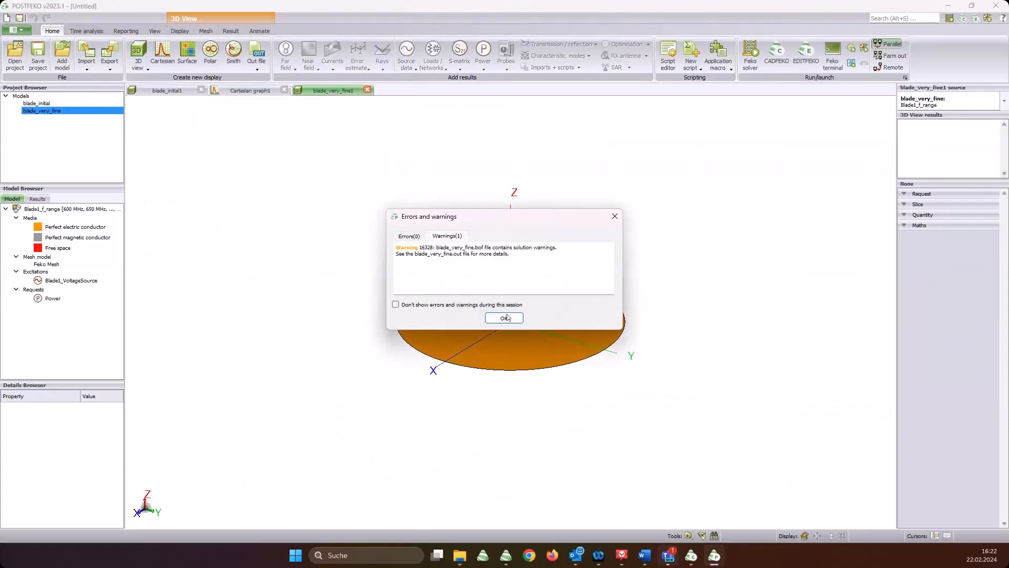
click(505, 317)
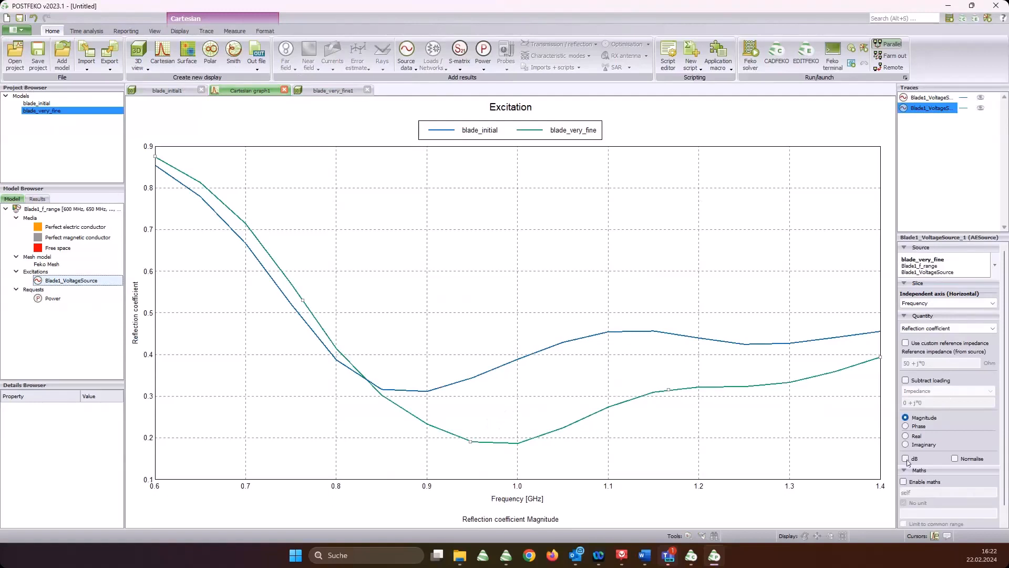
mouse_move(61, 139)
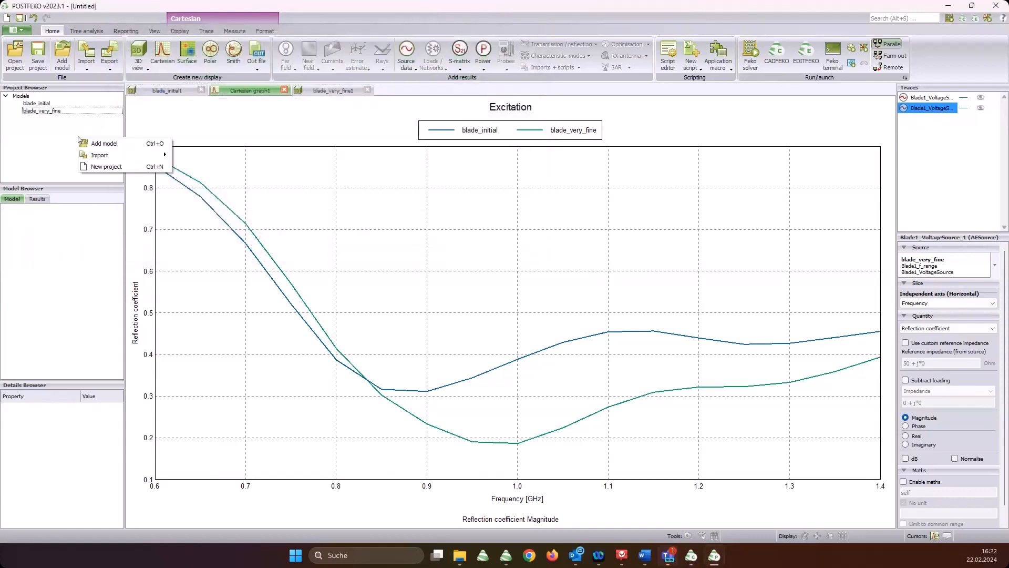
Add blade_AMRFEKO_refined.fek, plot its reflection coefficient on Cartesian graph1, and show its 3D view
click(104, 143)
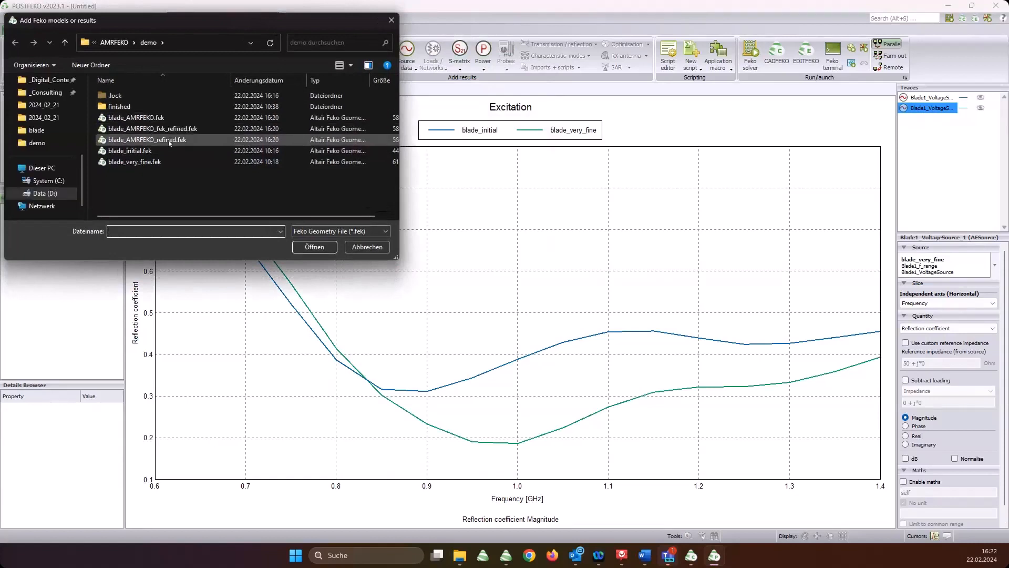
click(146, 139)
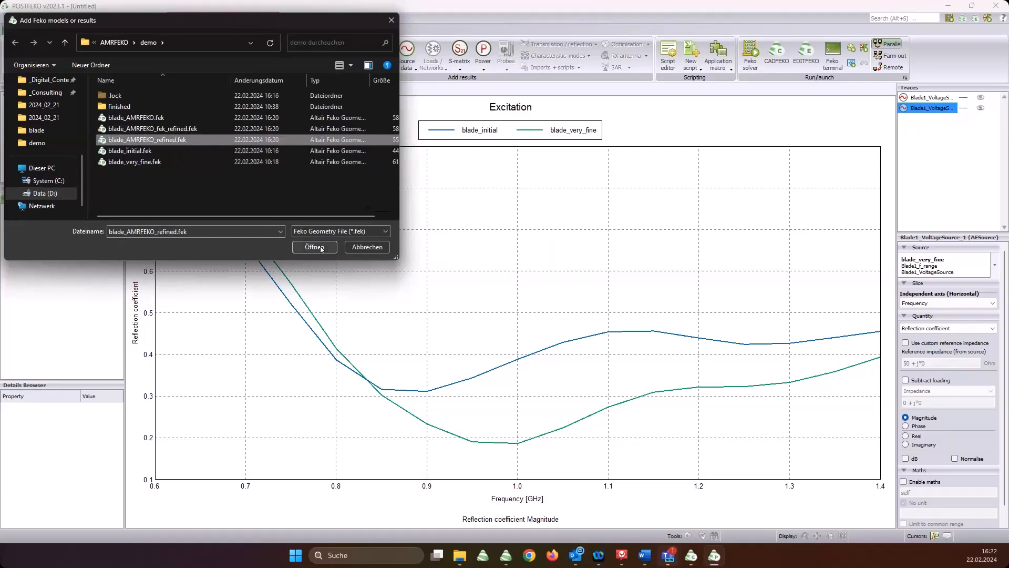
click(315, 247)
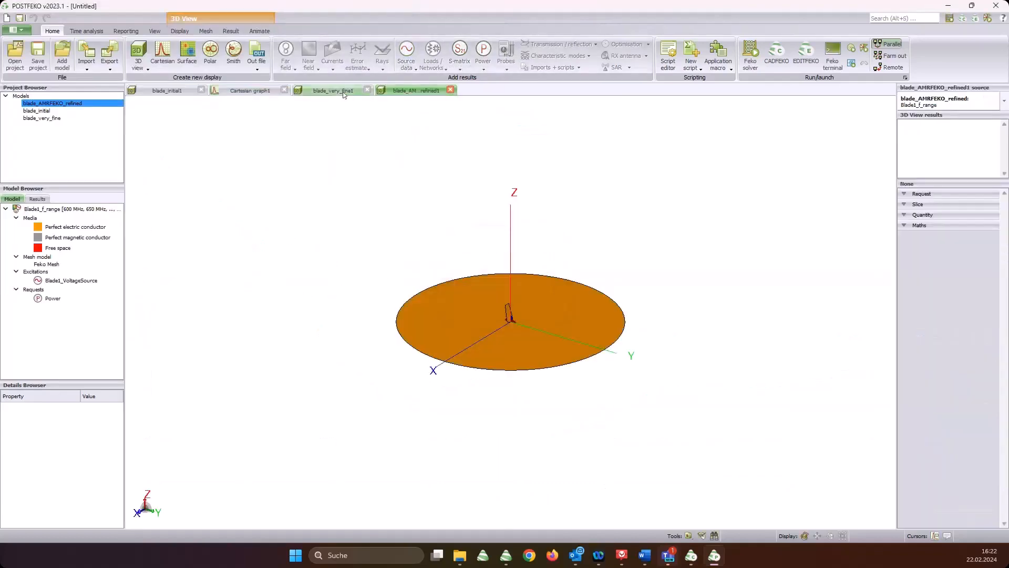
click(250, 91)
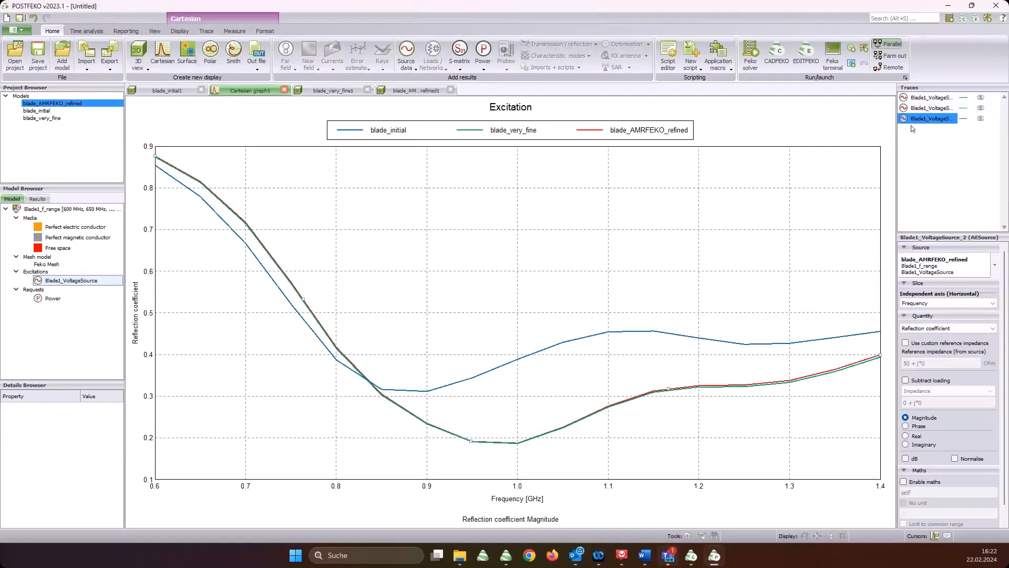
mouse_move(468, 113)
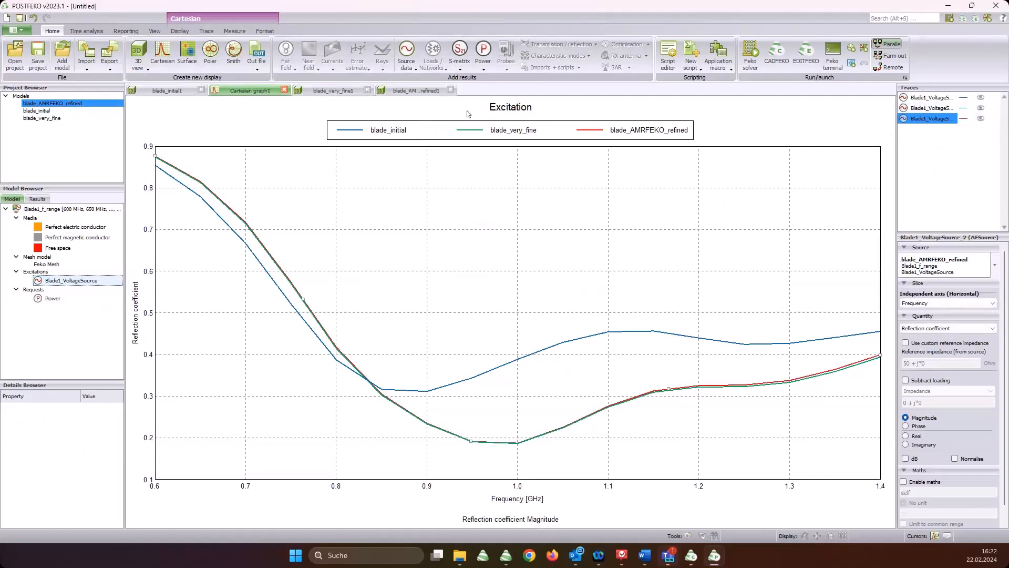
click(411, 91)
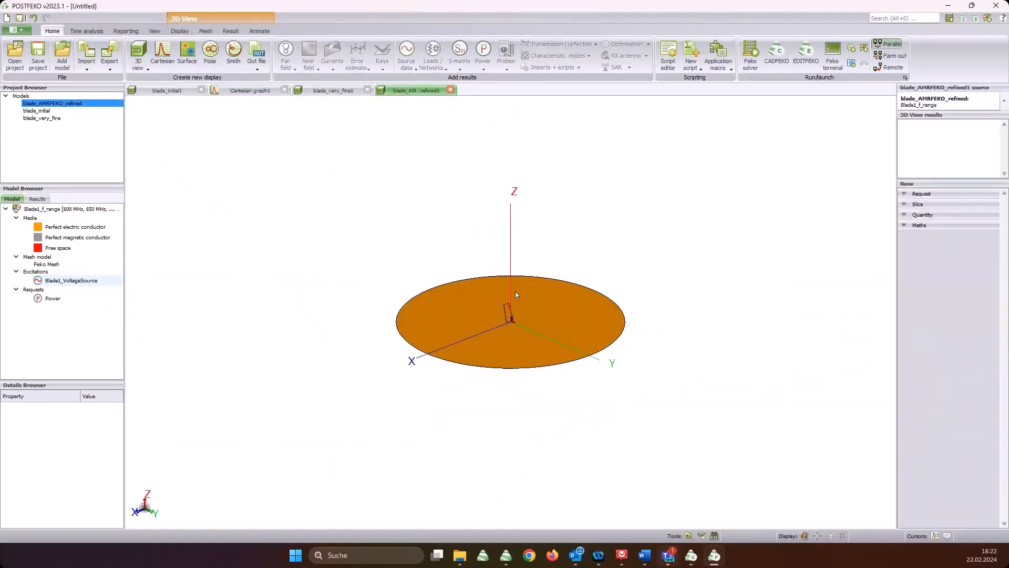
Set Metal visibility to Edges on the refined model, then view blade_very_fine's mesh for comparison
click(205, 30)
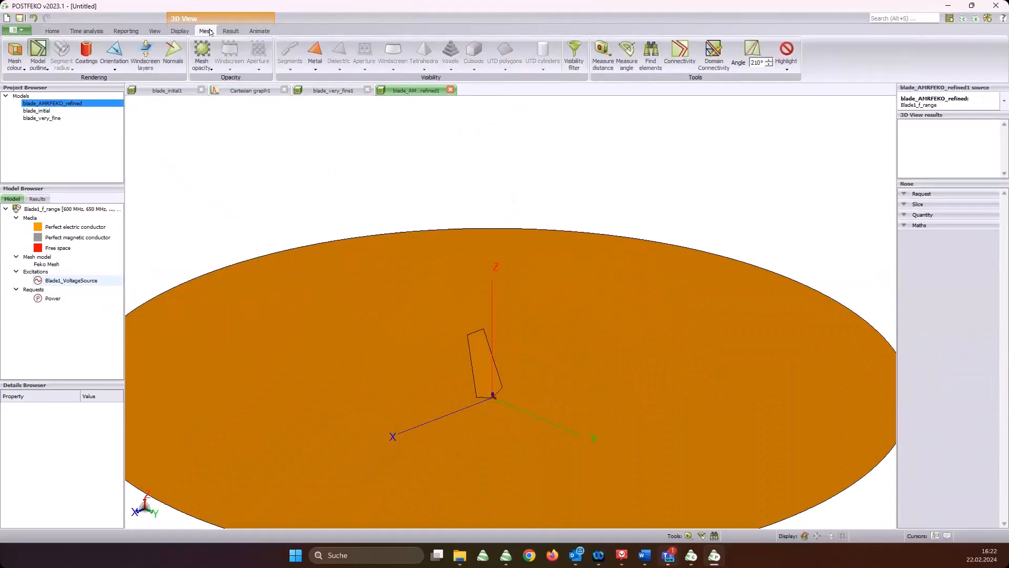
click(315, 68)
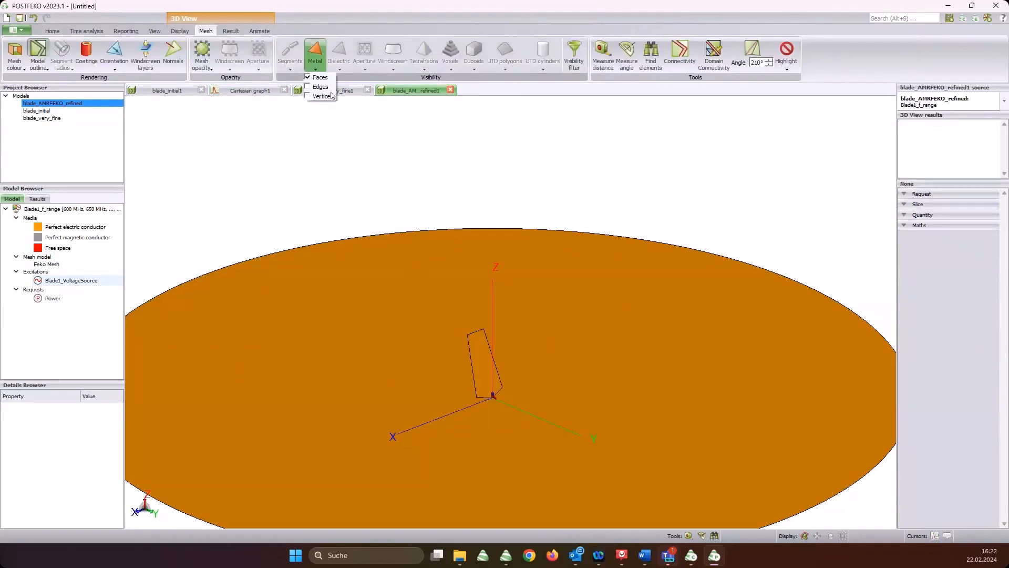
click(320, 86)
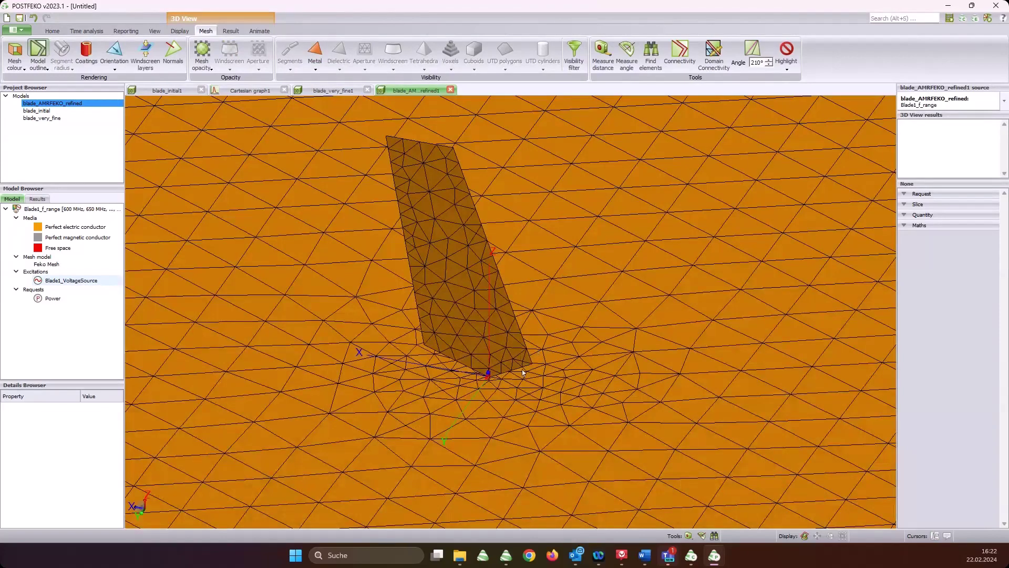
click(330, 90)
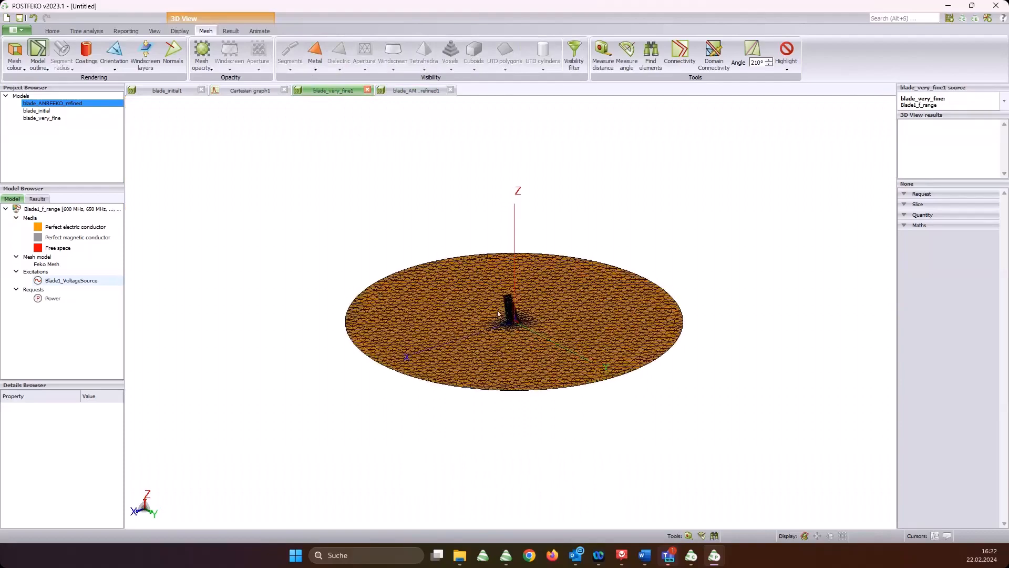
scroll(down, 3)
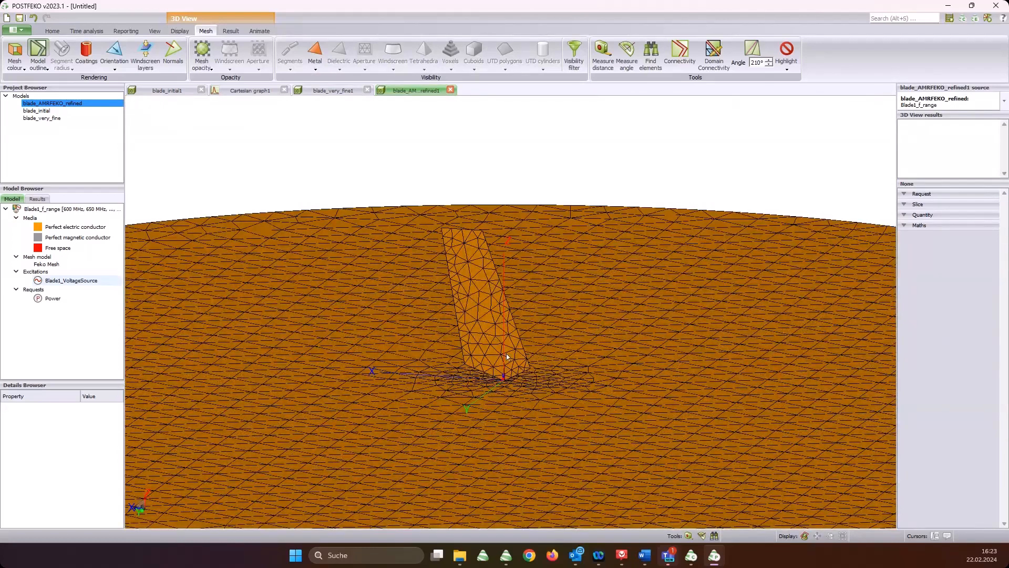
Close POSTFEKO and discard the unsaved session, returning to CADFEKO
click(250, 91)
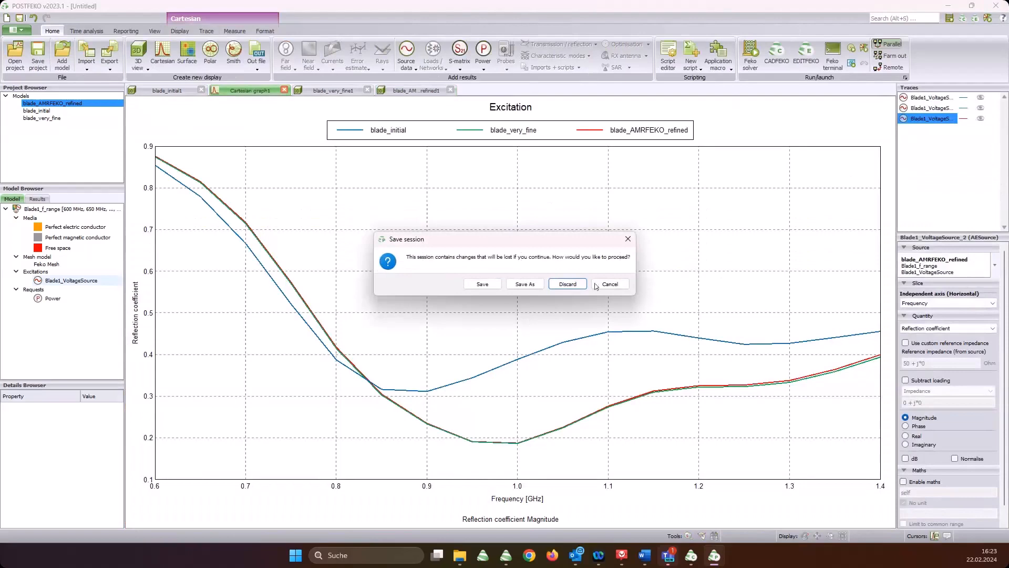
click(567, 284)
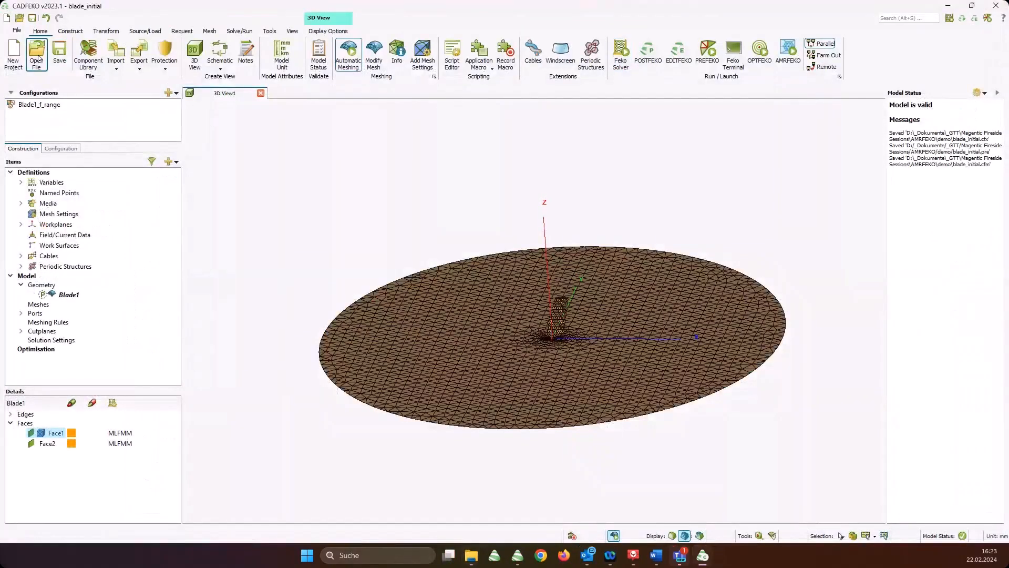
Open patch_Initial.cfx in CADFEKO and run Automatic Meshing on it
click(37, 58)
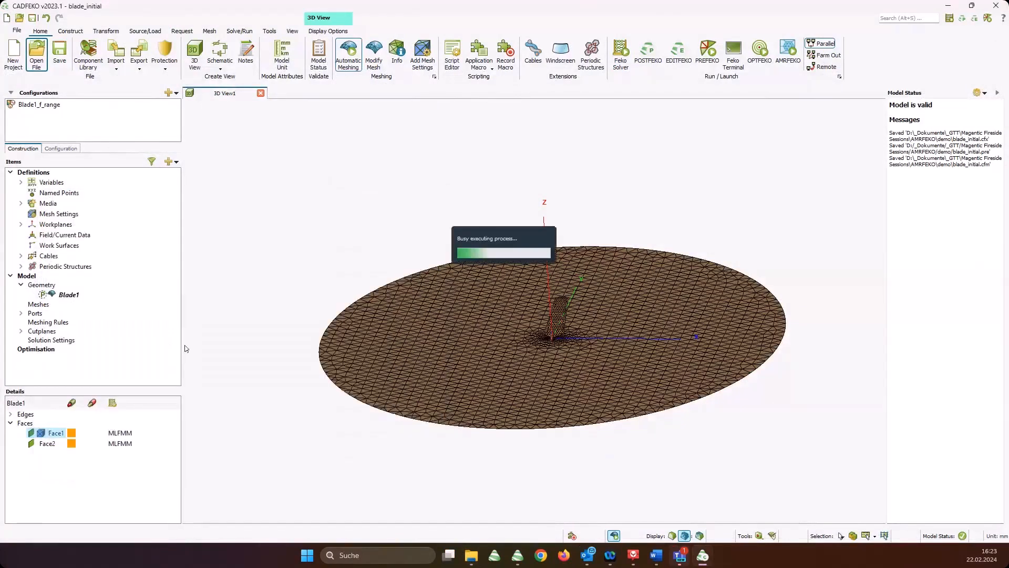
click(35, 61)
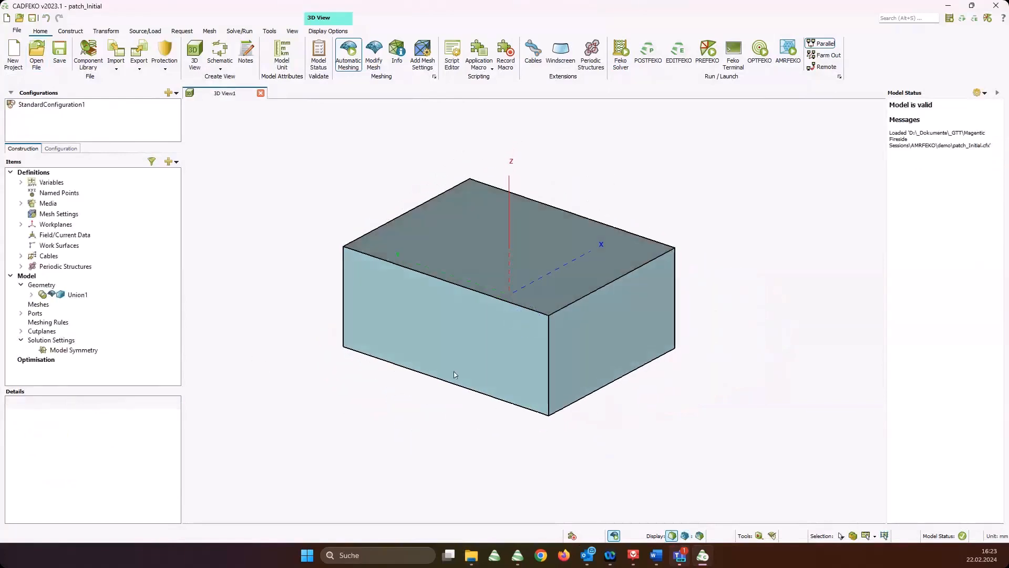
mouse_move(240, 111)
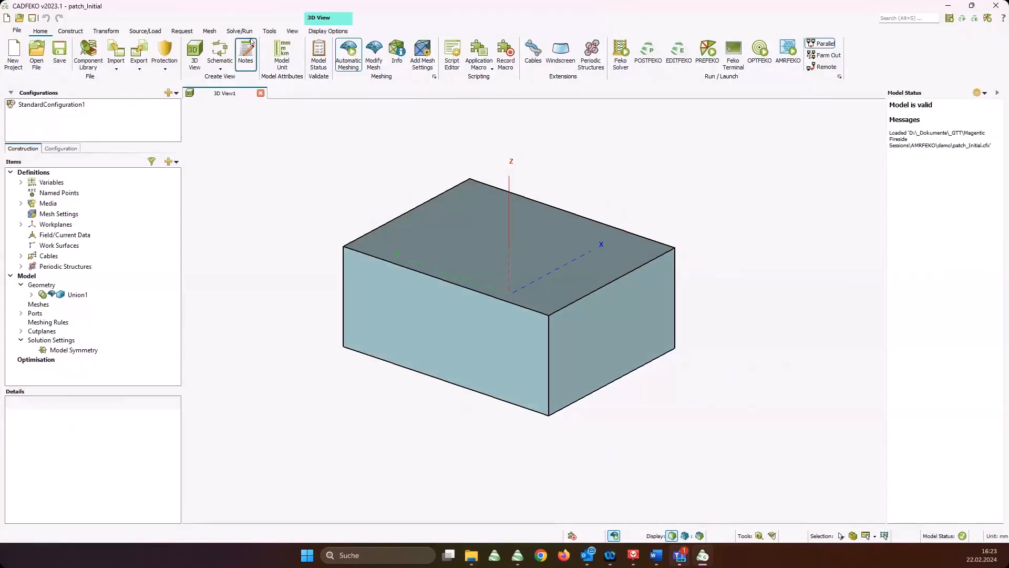
click(31, 295)
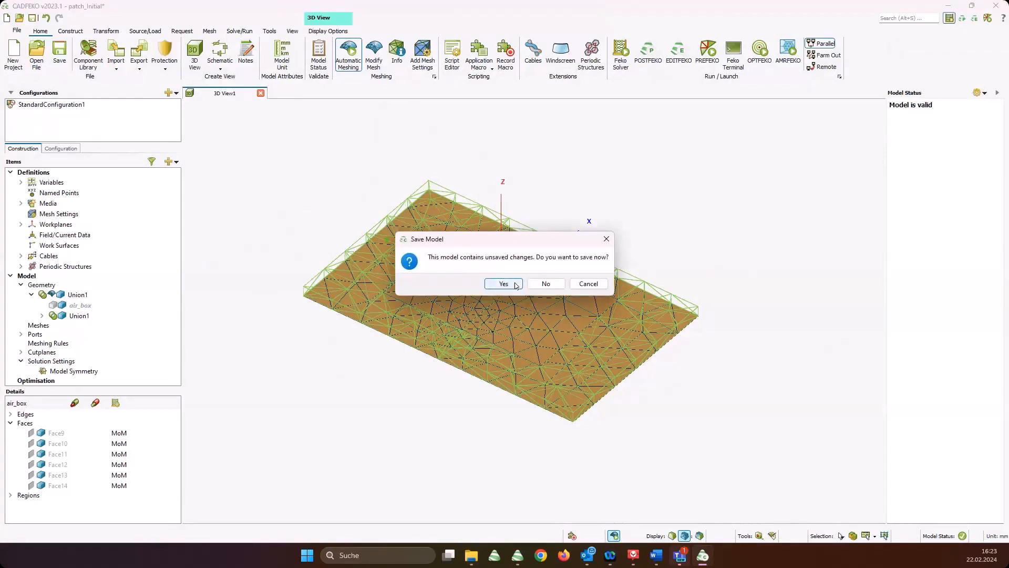
Save the meshed patch model as a new project named patch_AMRFEKO in the demo folder
click(502, 283)
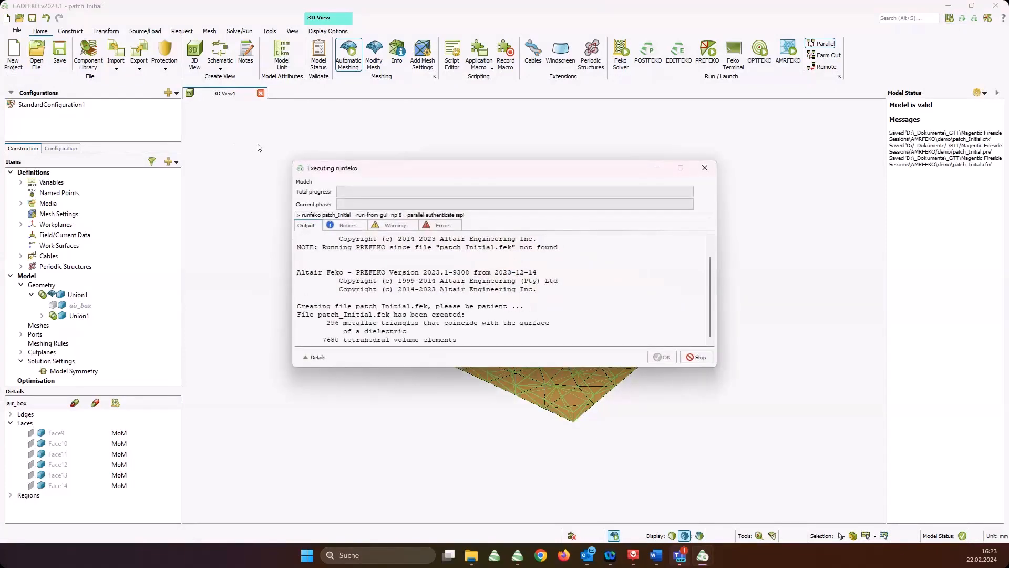
click(17, 30)
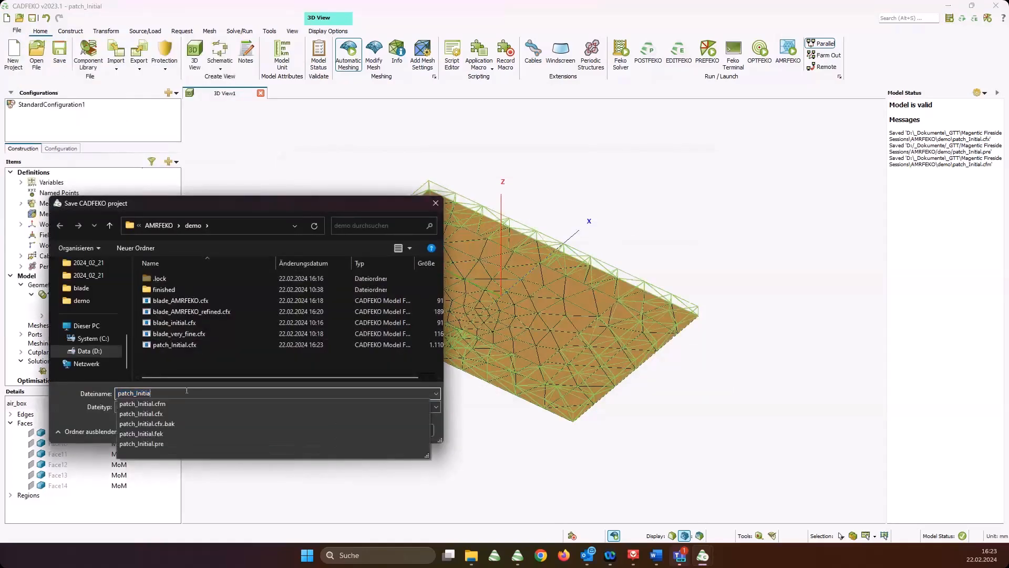
text(patch_A)
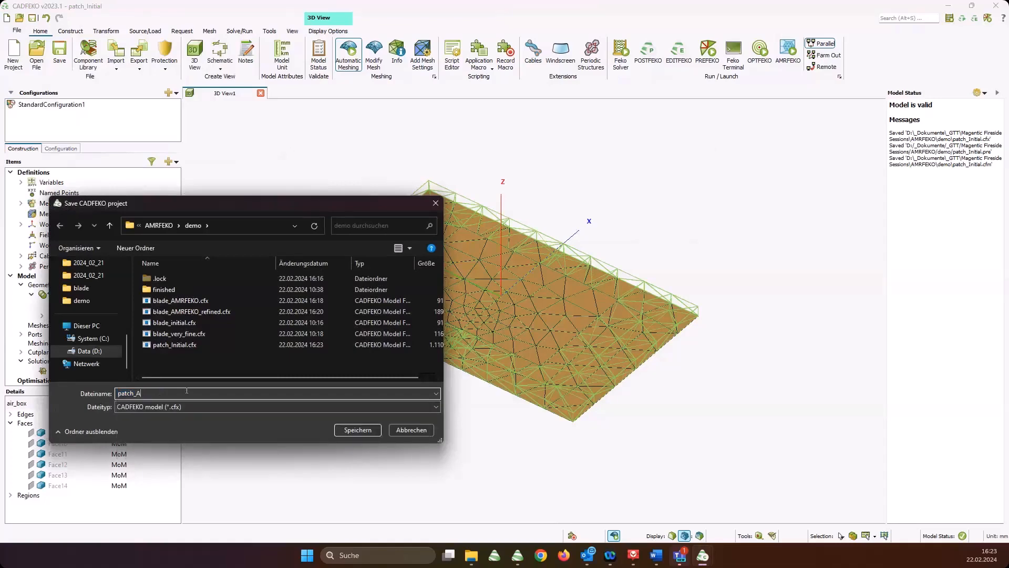
click(357, 430)
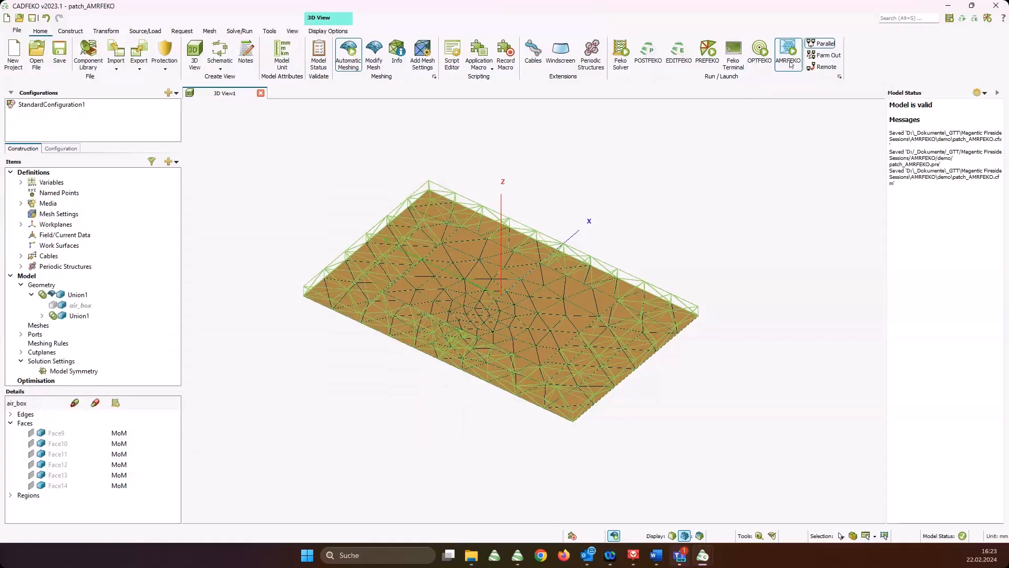
Run AMRFEKO on patch_AMRFEKO and launch POSTFEKO with its results
click(789, 51)
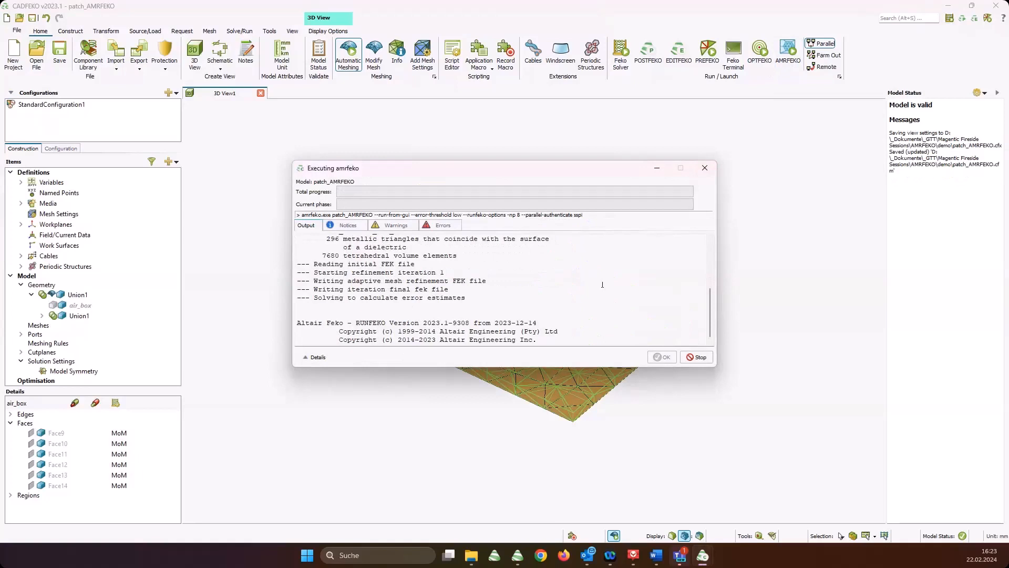
mouse_move(618, 467)
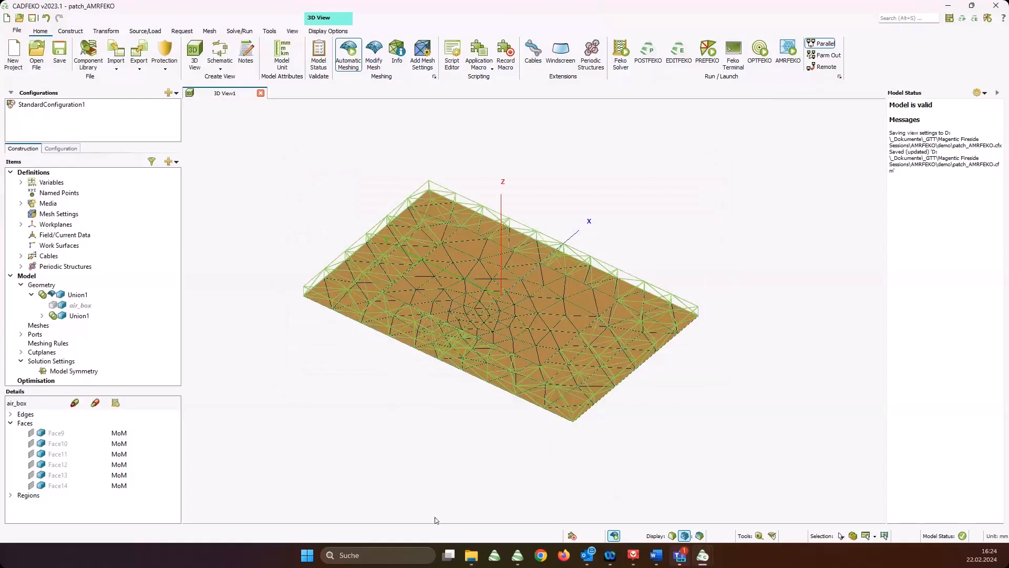
mouse_move(947, 67)
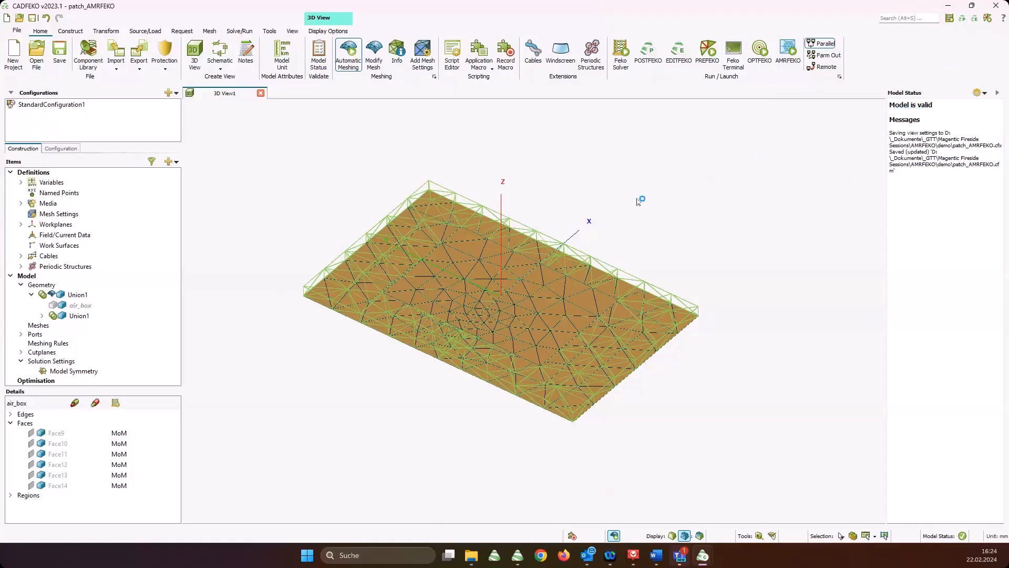
click(647, 49)
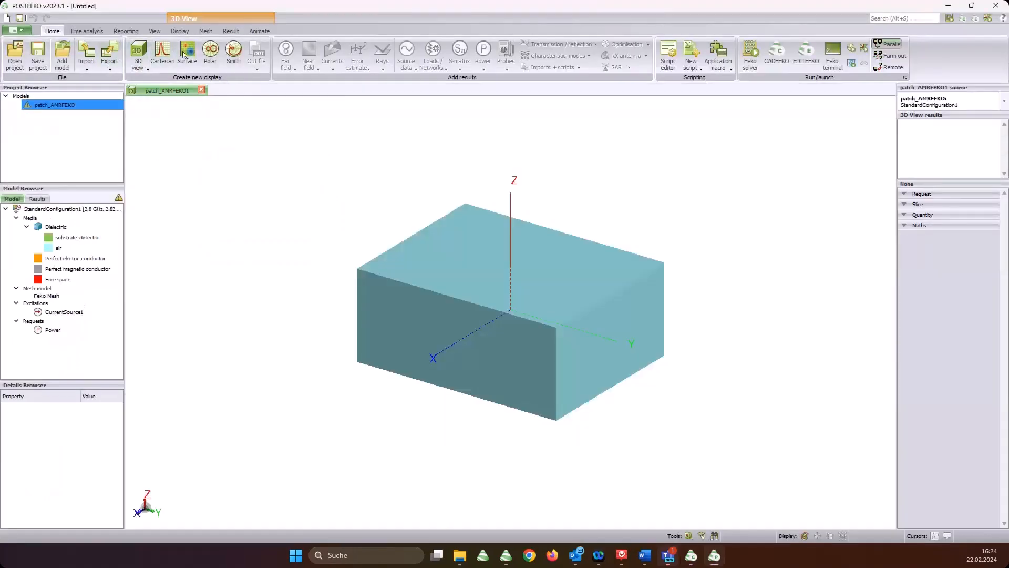
Create a Cartesian graph, add patch_Initial, and plot its reflection coefficient magnitude
click(163, 53)
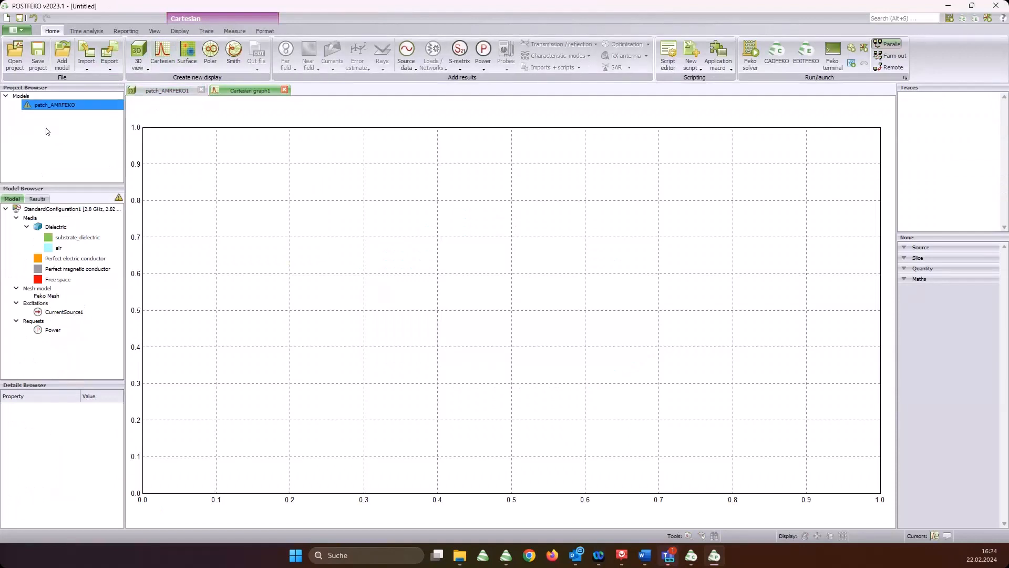
mouse_move(40, 133)
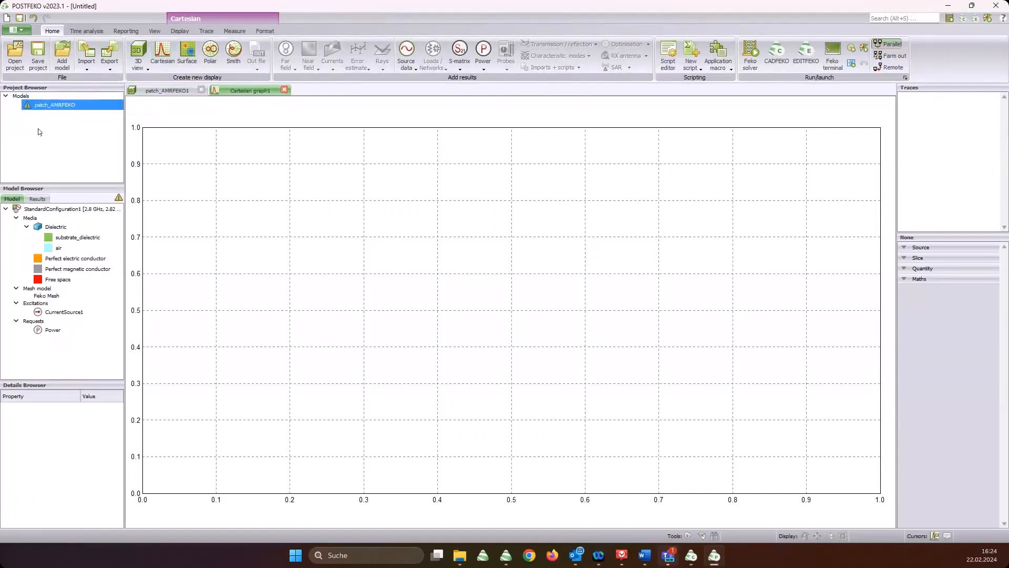
click(86, 52)
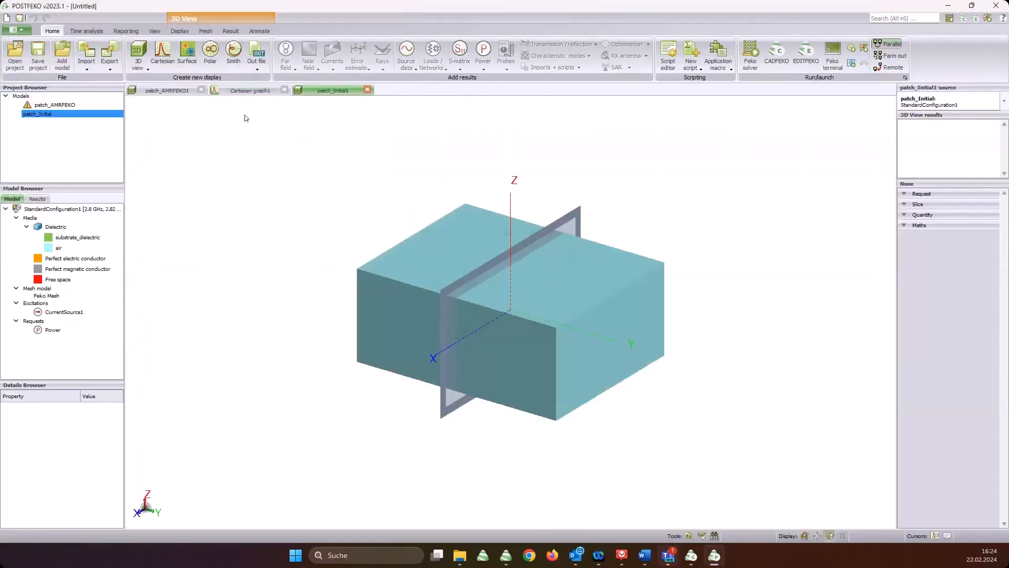
click(250, 91)
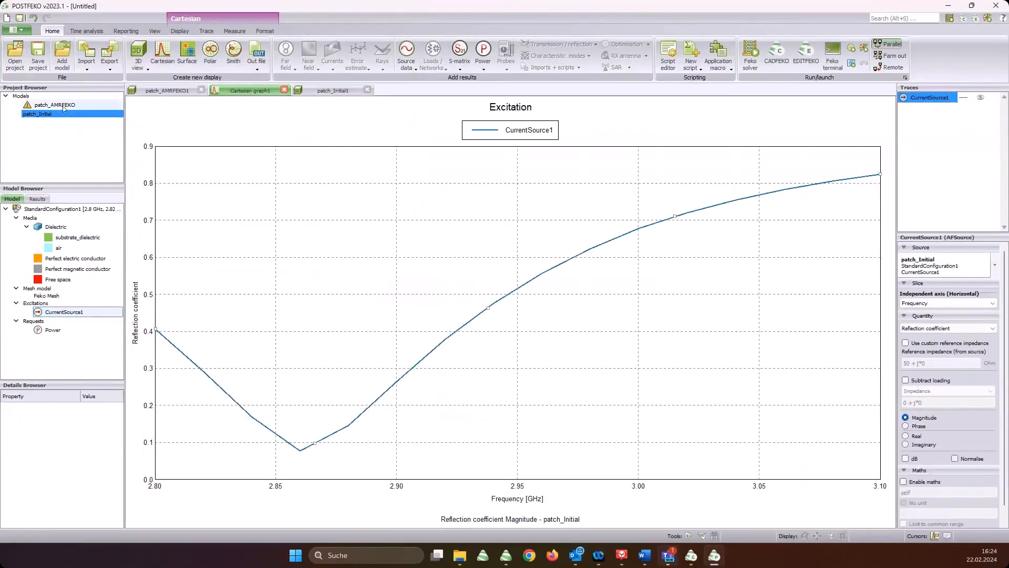
right_click(53, 104)
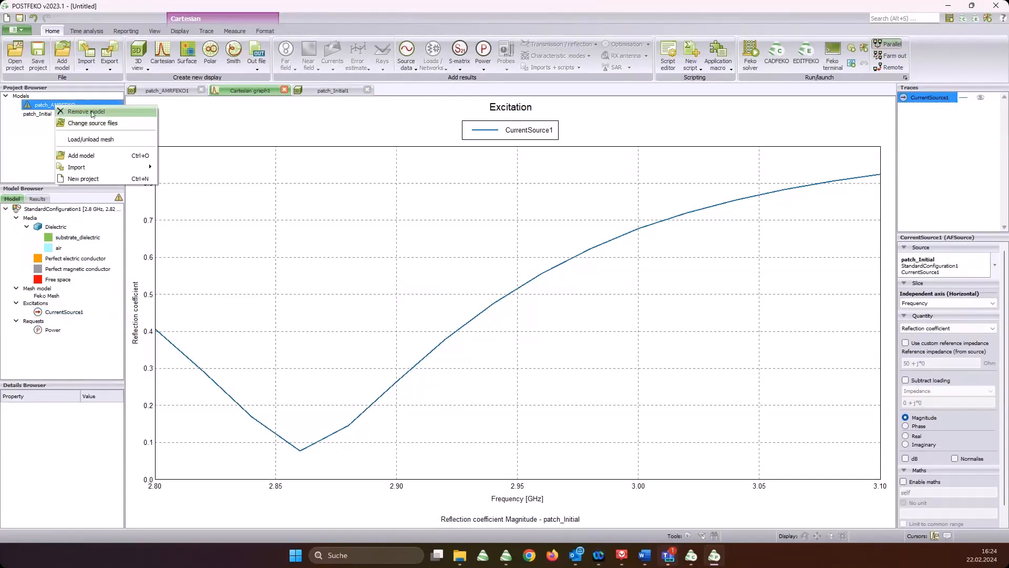
mouse_move(94, 125)
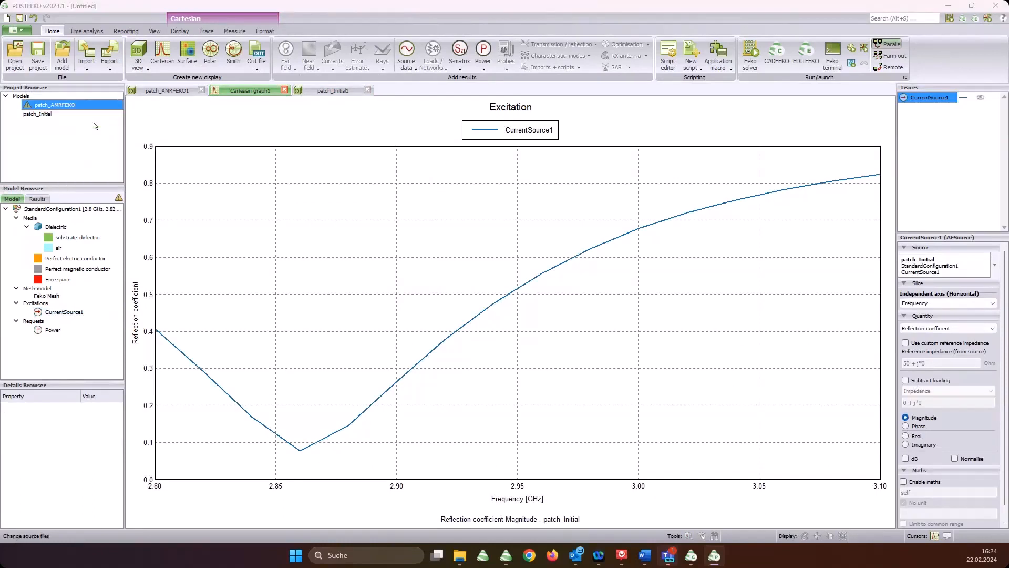
Change patch_AMRFEKO's source file to patch_very_fine.fek and overlay its reflection coefficient curve
click(86, 52)
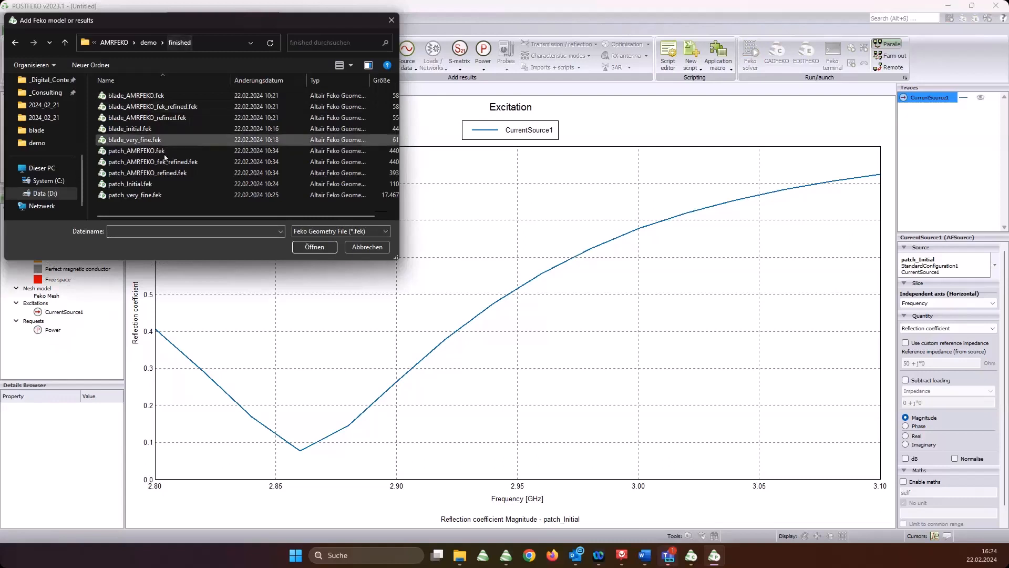
mouse_move(141, 196)
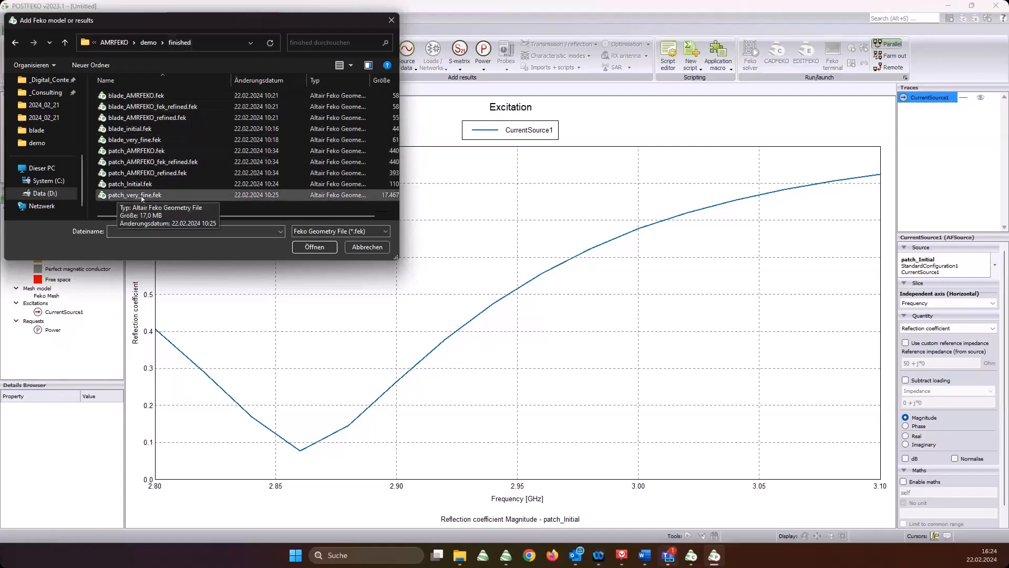
click(315, 247)
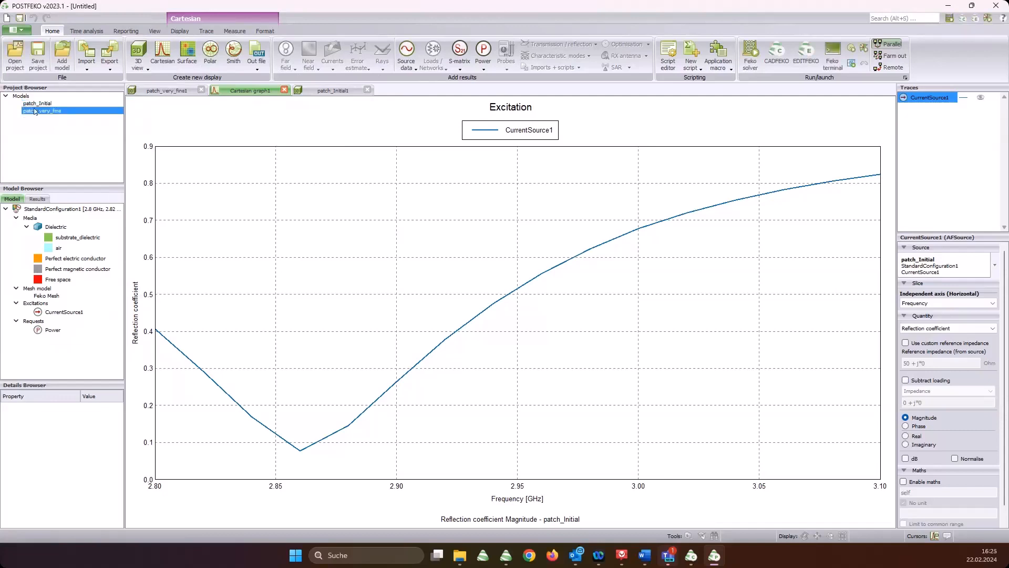
click(63, 311)
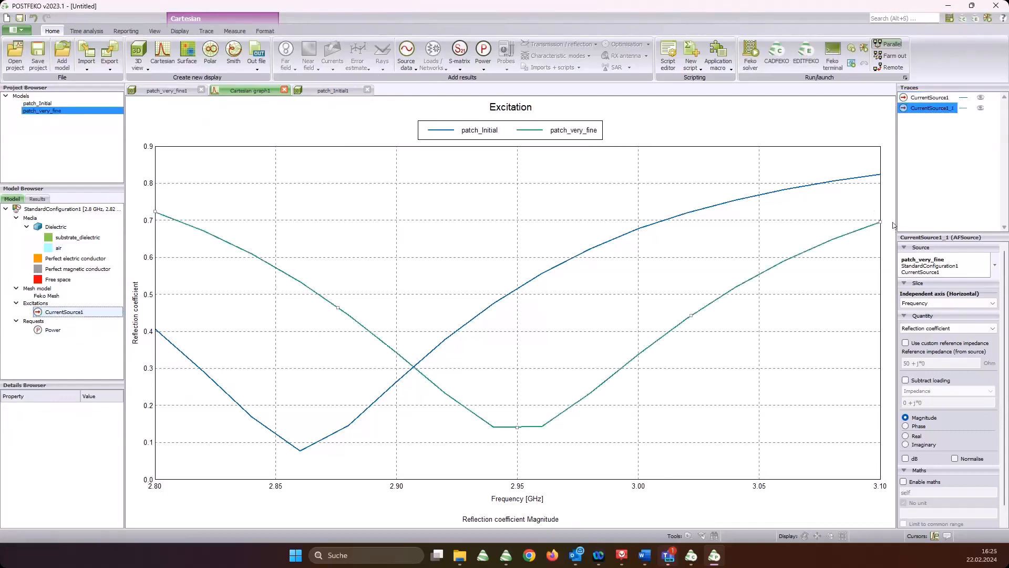
mouse_move(535, 315)
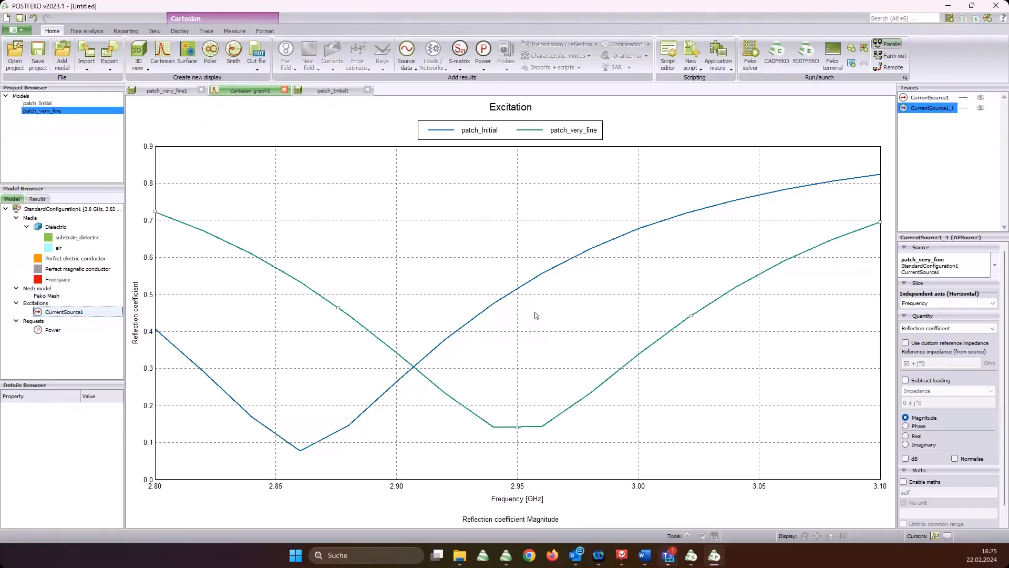
mouse_move(68, 145)
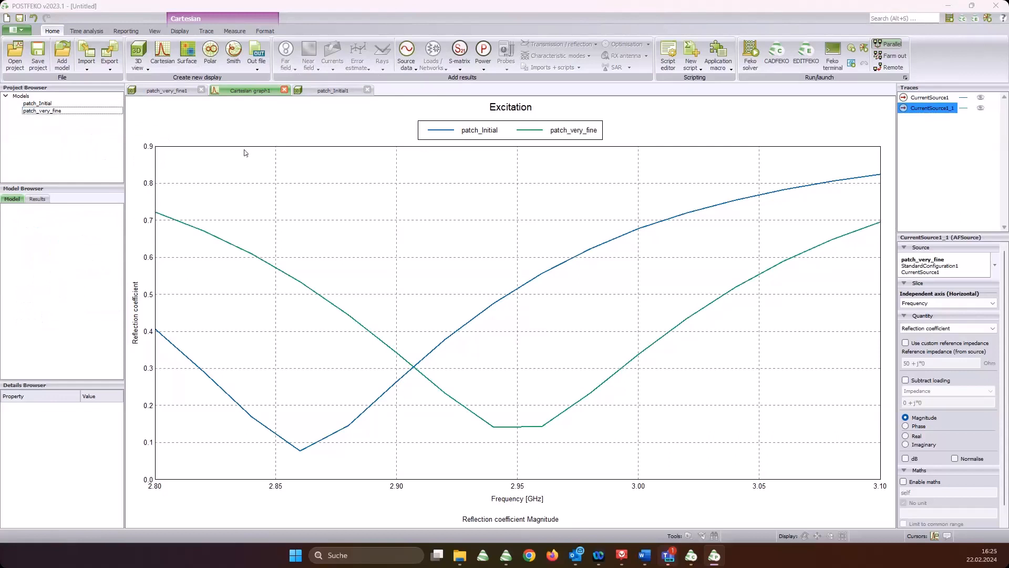
Add patch_AMRFEKO_refined.fek from the finished folder and plot its reflection coefficient as a third curve
click(87, 54)
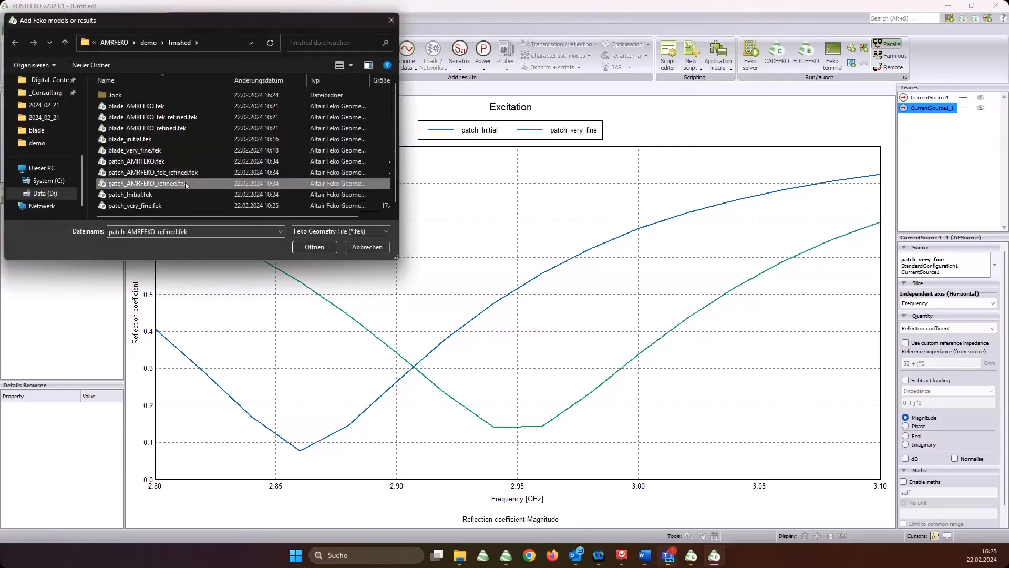
click(148, 42)
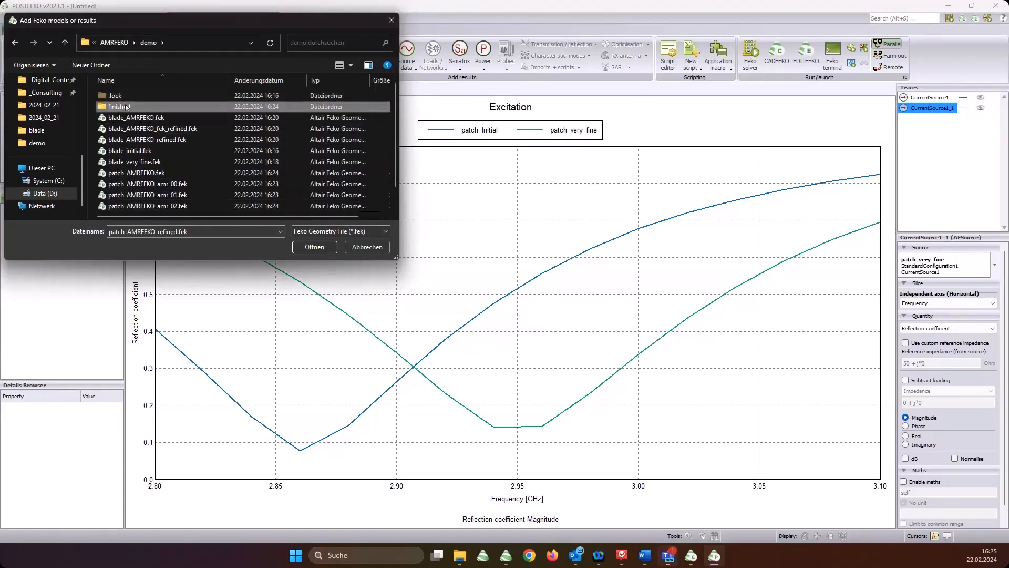
double_click(118, 106)
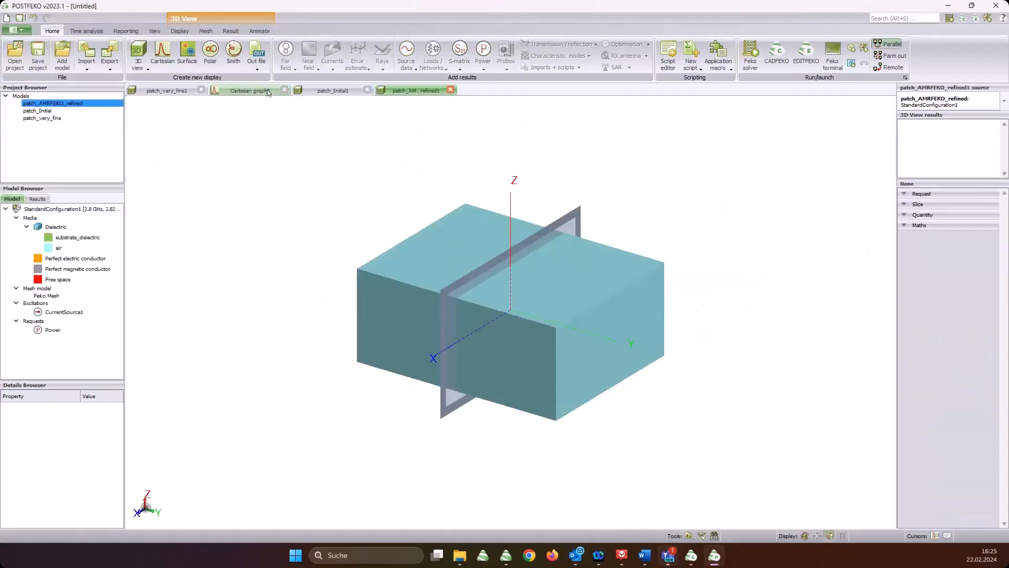
click(248, 90)
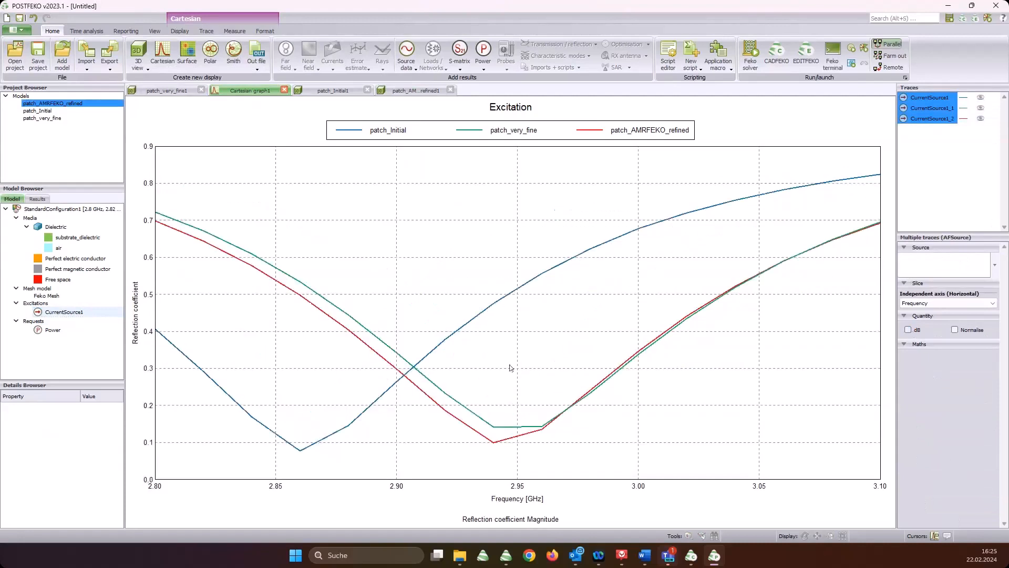
mouse_move(94, 450)
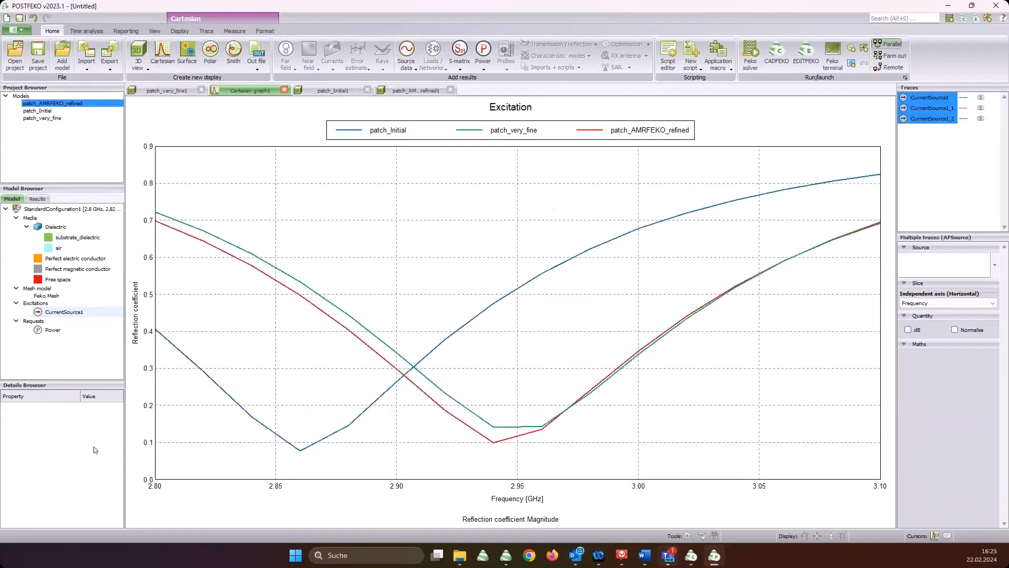